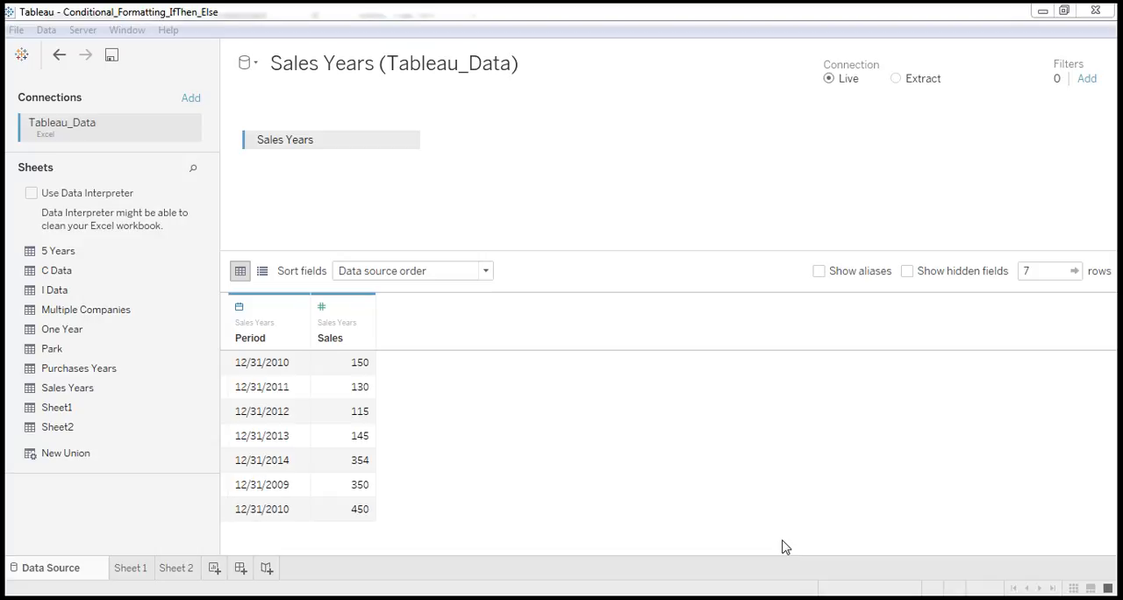
mouse_move(824, 547)
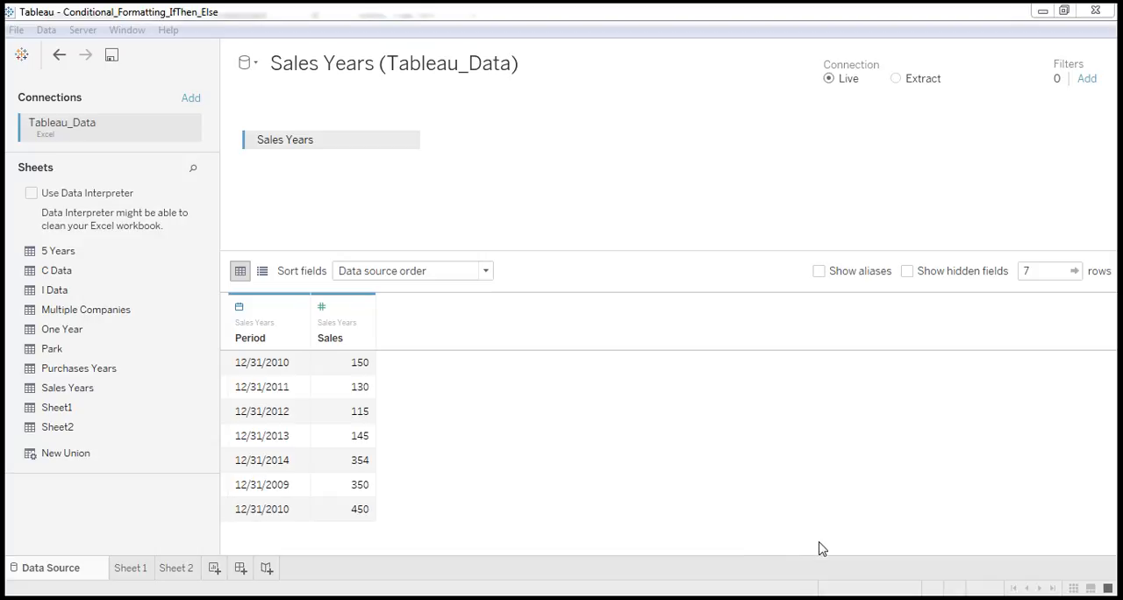
mouse_move(639, 463)
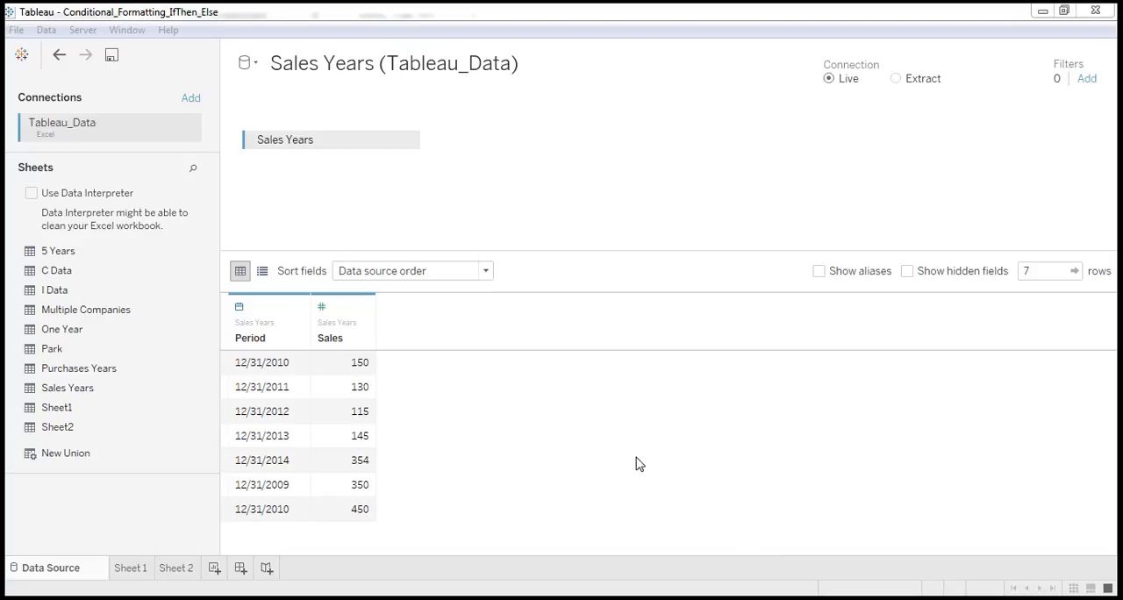
mouse_move(1040, 165)
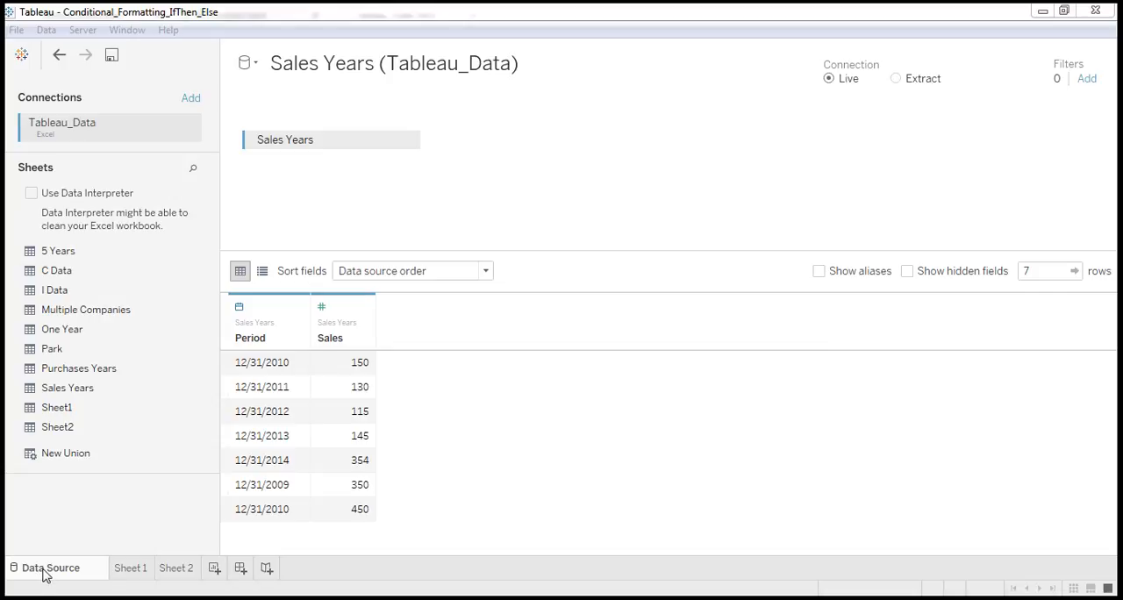
mouse_move(1086, 80)
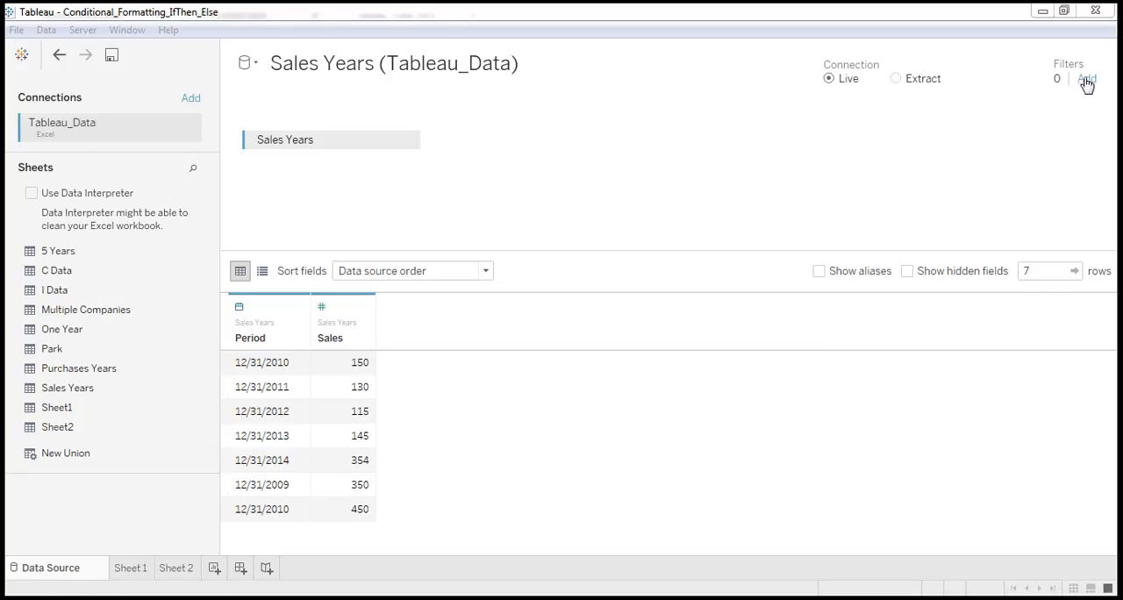
Start a new data source filter from Filters > Add and pick Sales as its field.
left_click(1087, 80)
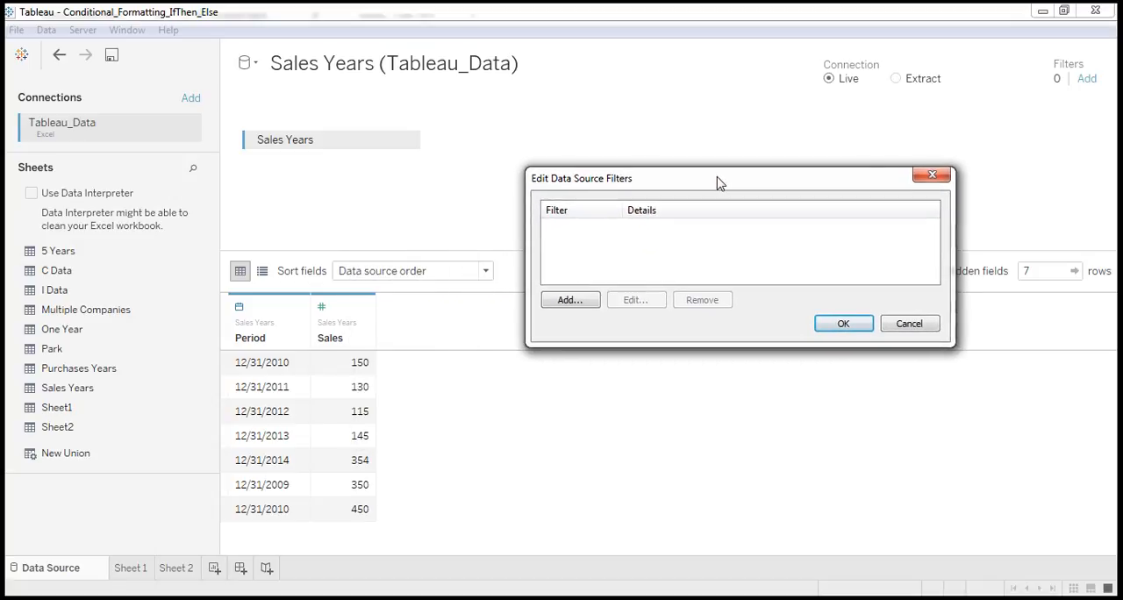
mouse_move(312, 333)
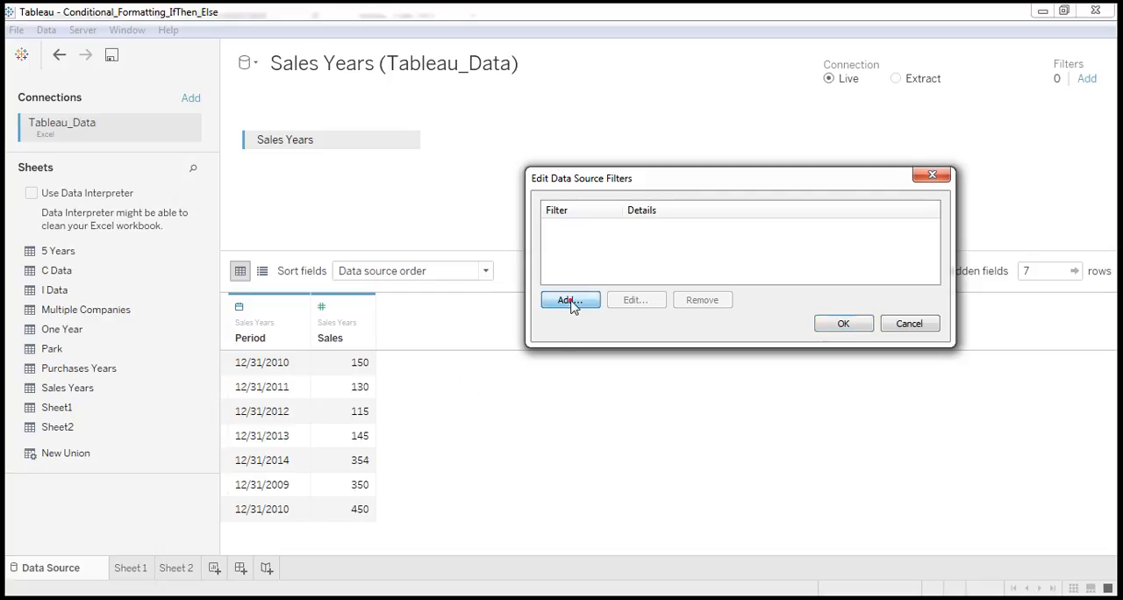
left_click(568, 298)
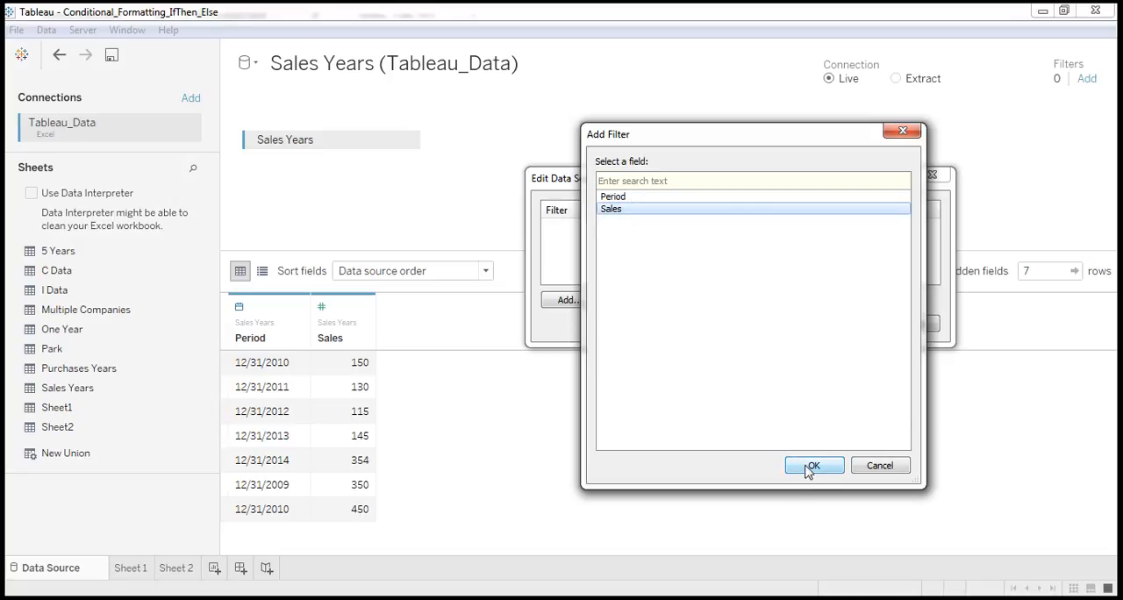
Apply a Sales 'At most 300' data source filter, leaving four rows in the preview.
left_click(814, 465)
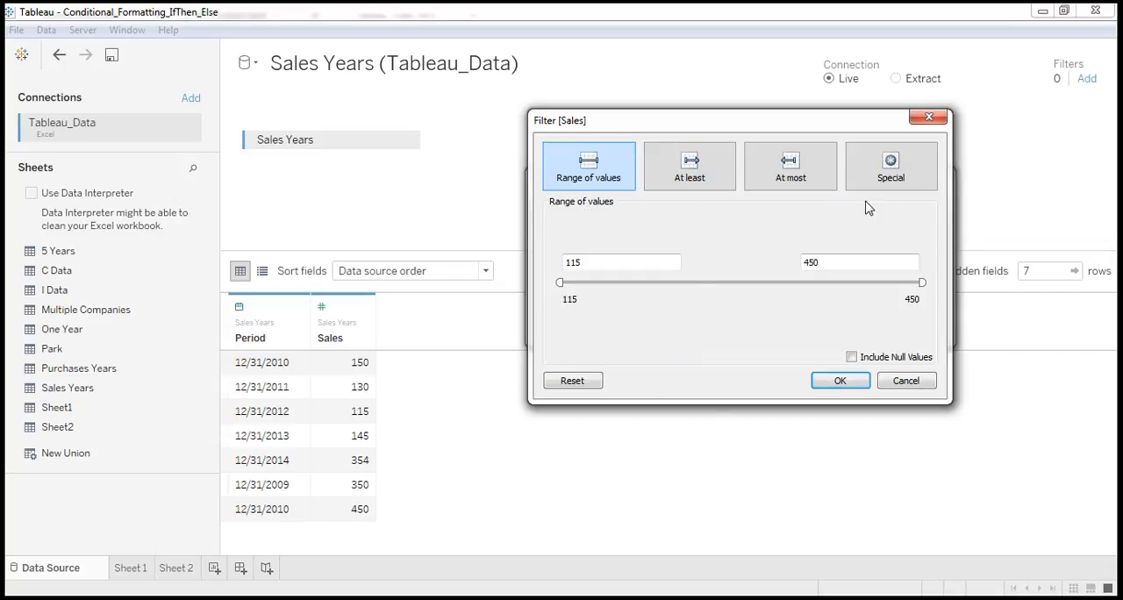
mouse_move(838, 217)
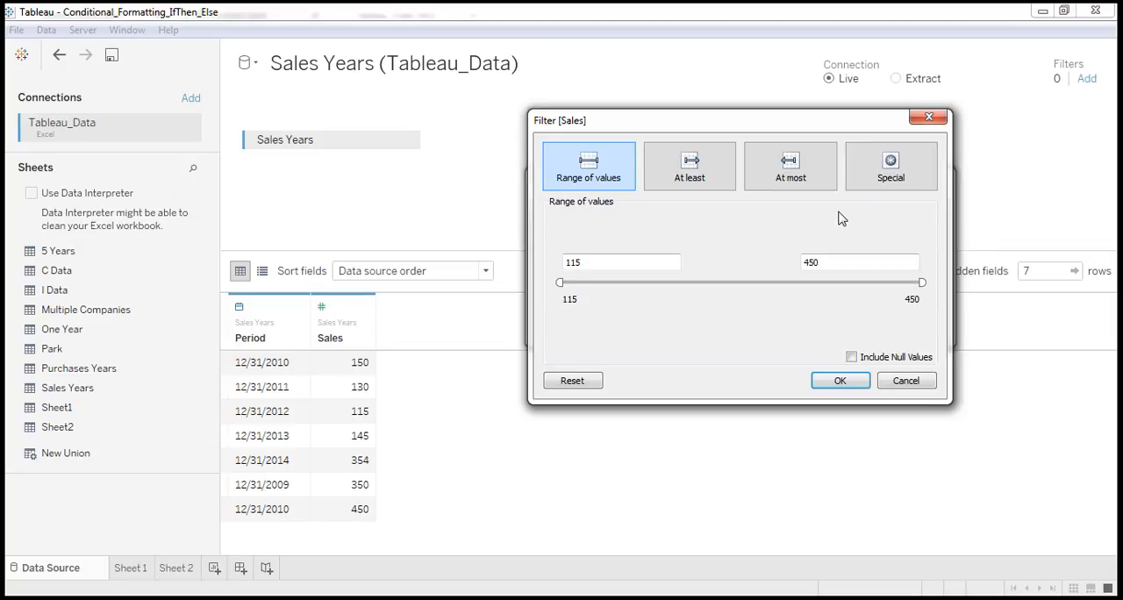
mouse_move(758, 198)
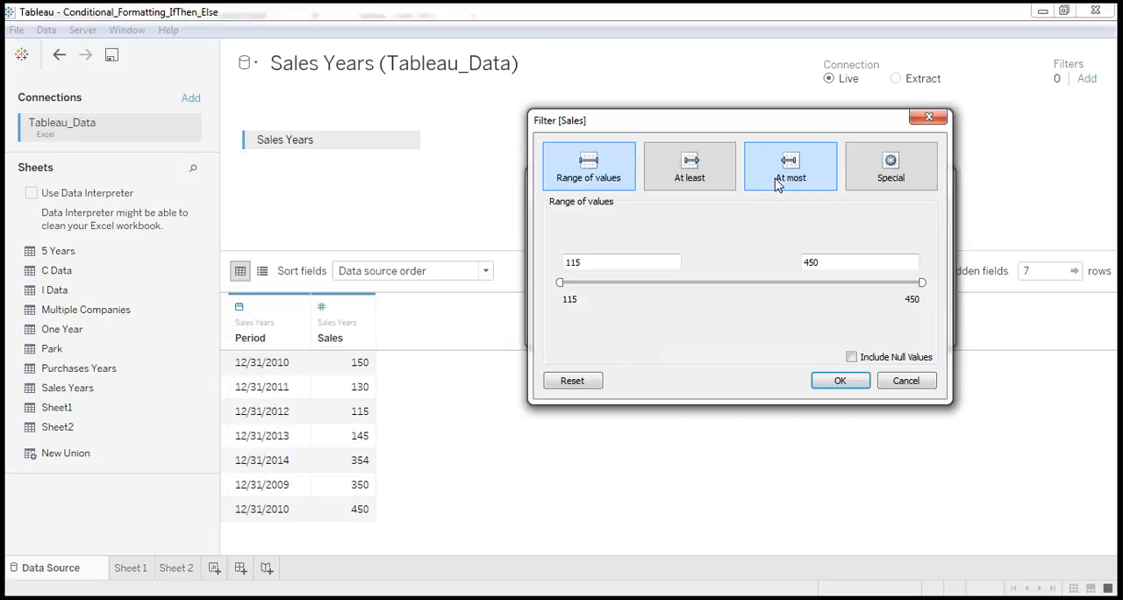
left_click(790, 167)
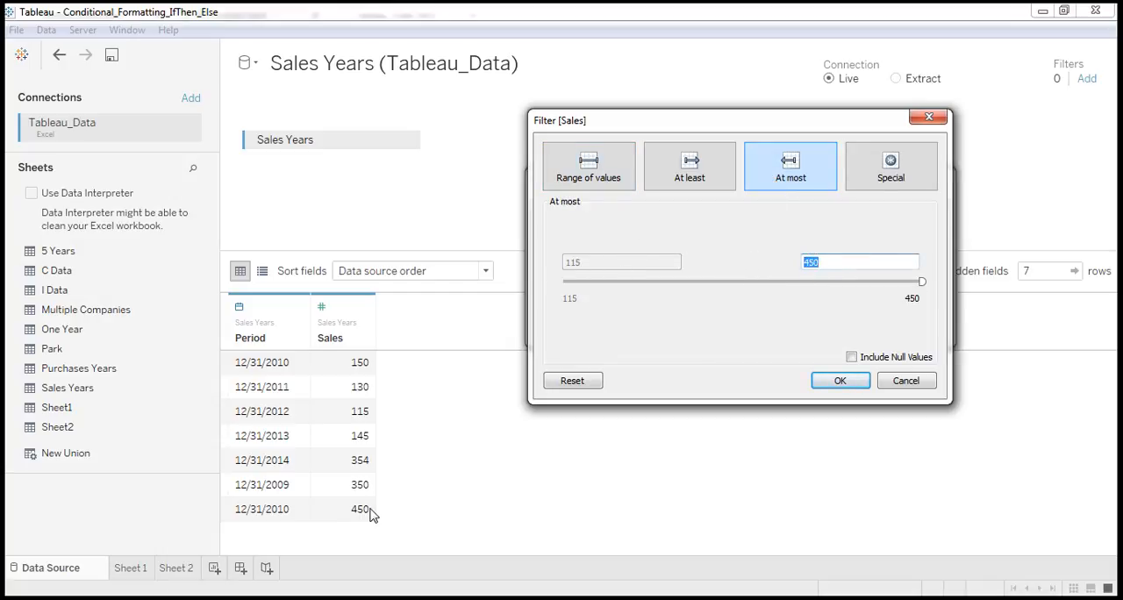
mouse_move(800, 372)
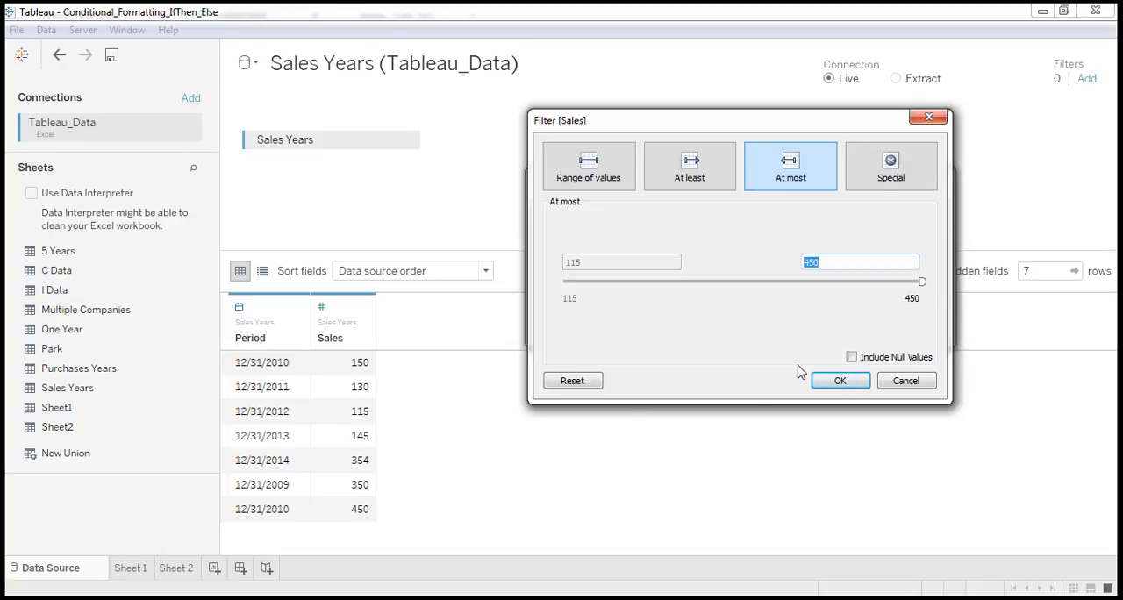
mouse_move(958, 330)
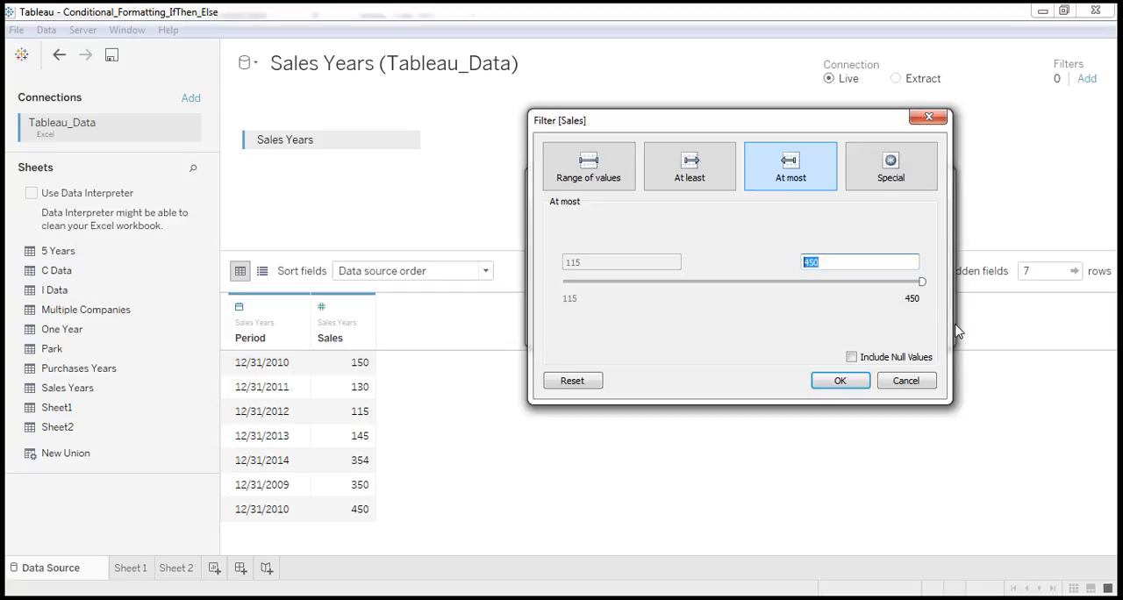
type("300")
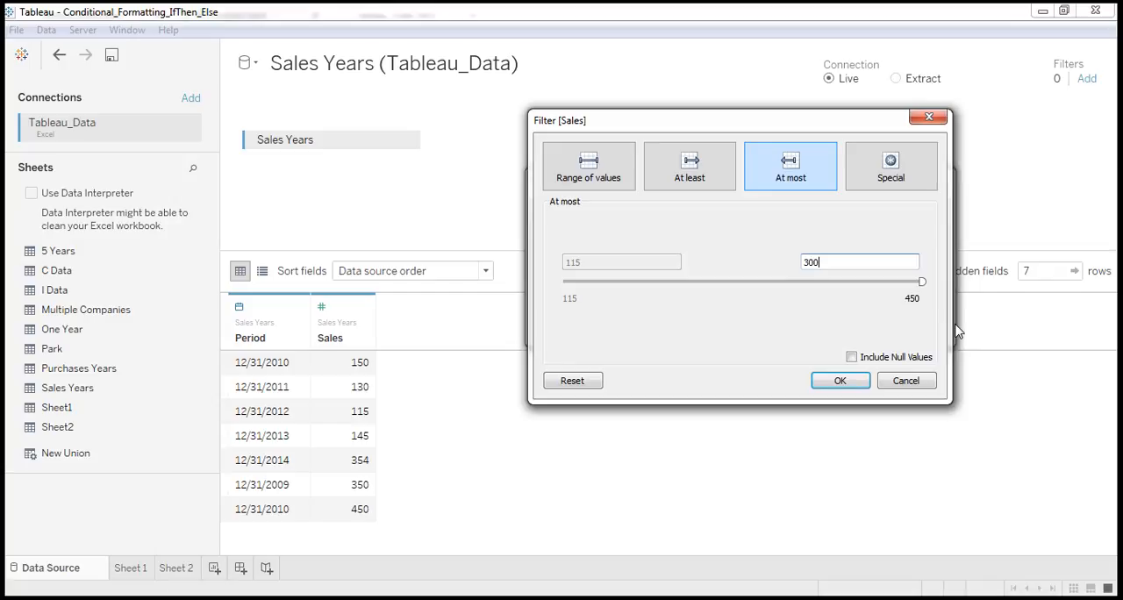
mouse_move(840, 386)
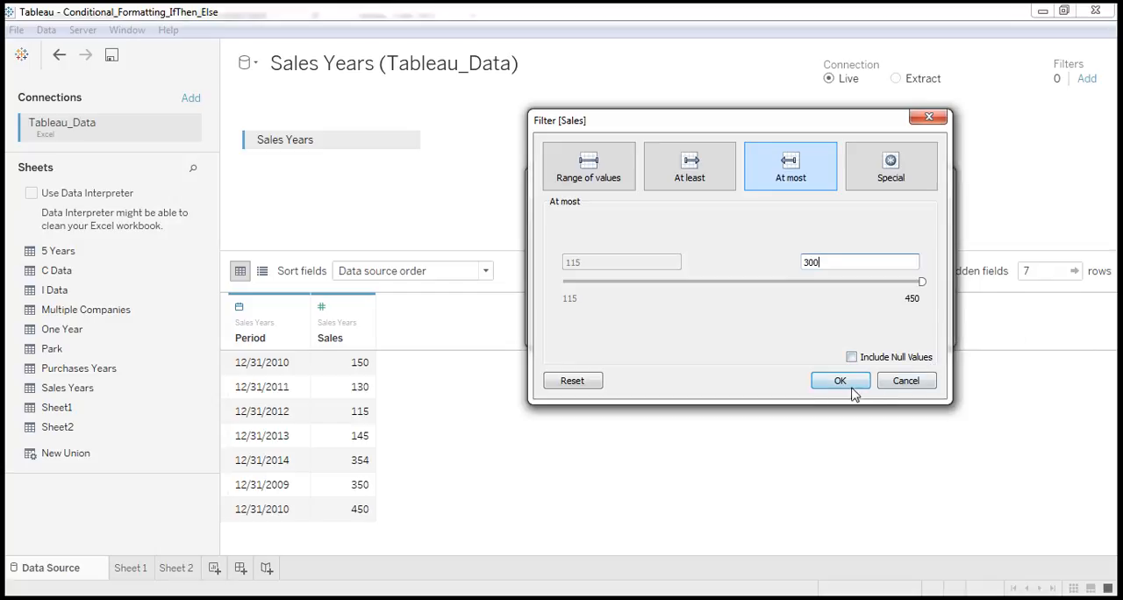
left_click(838, 380)
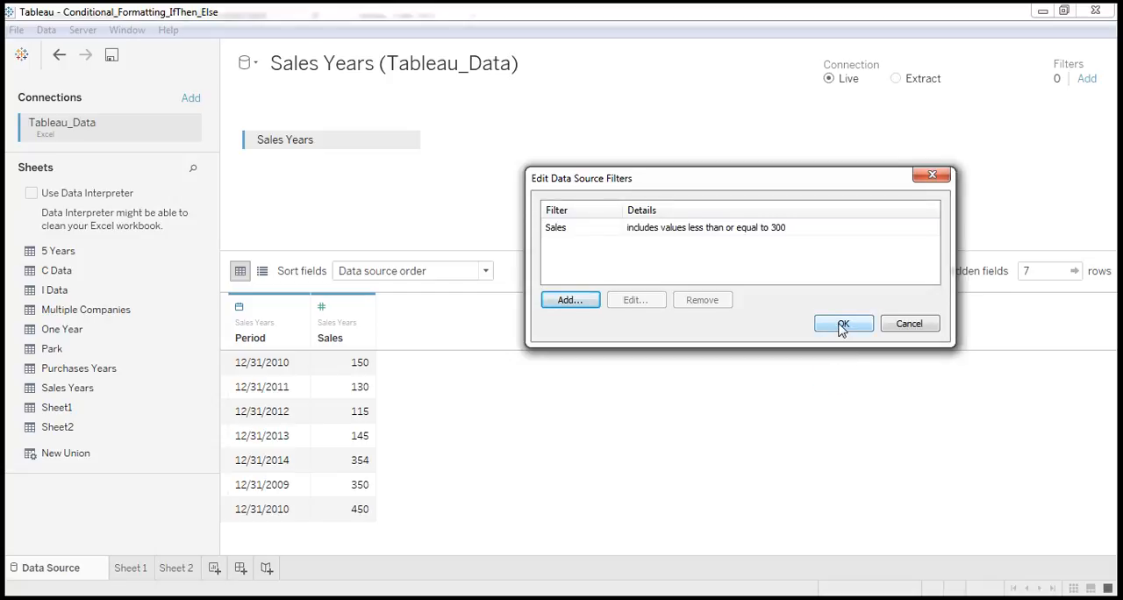
left_click(844, 323)
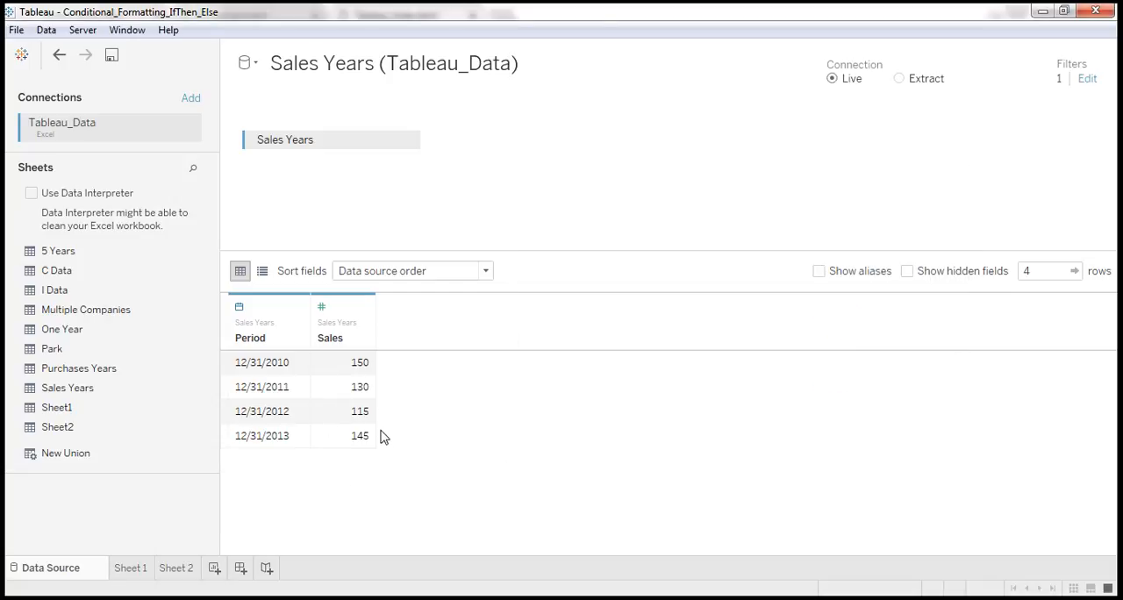
mouse_move(372, 424)
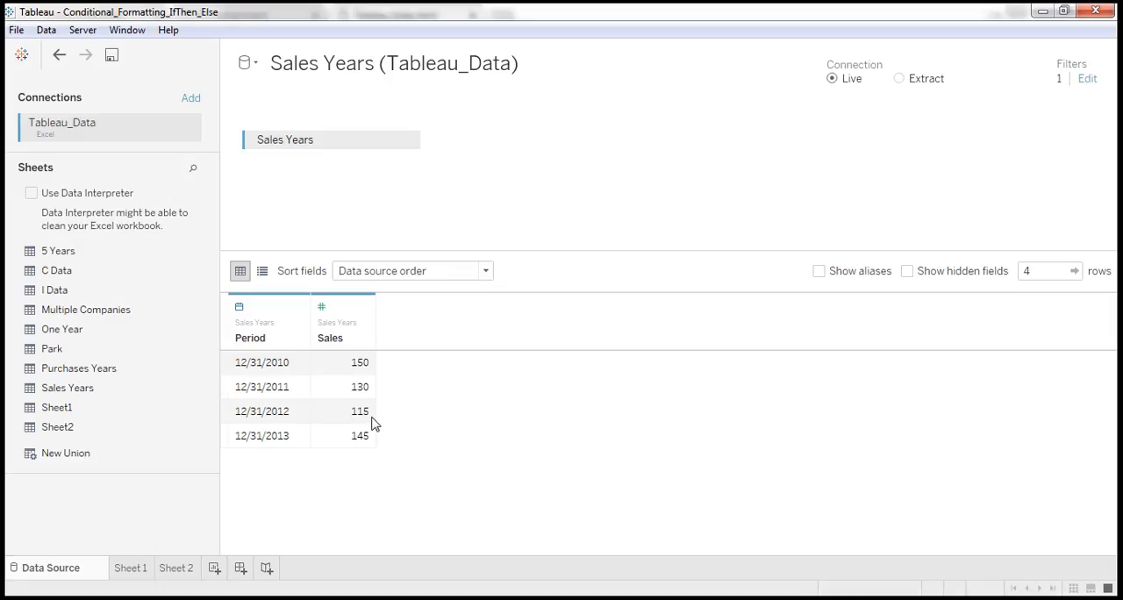
mouse_move(391, 414)
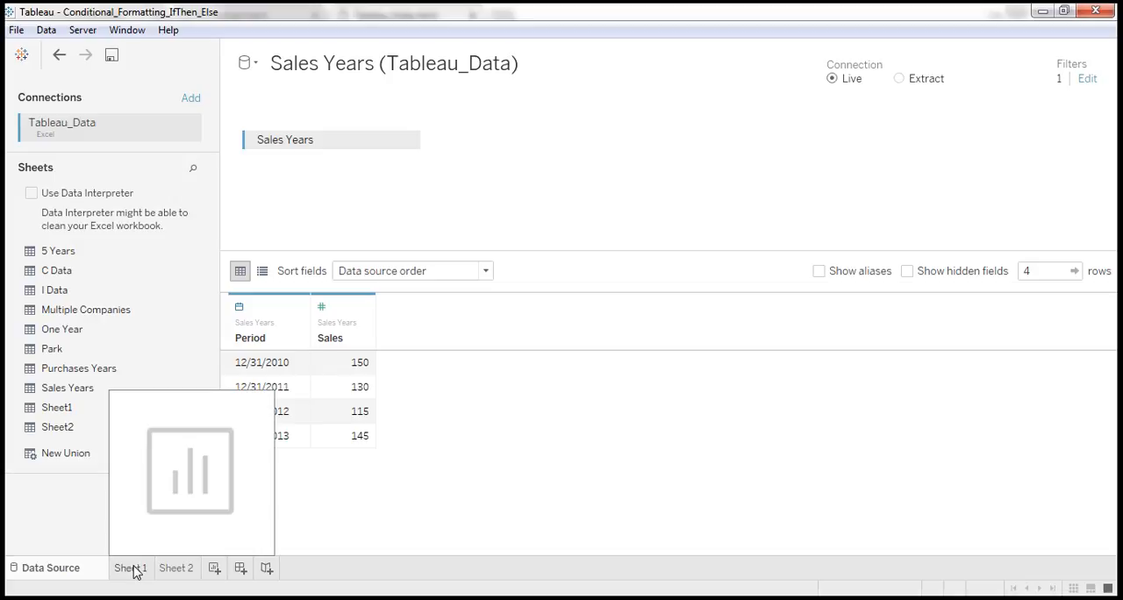
Rename Sheet 1 to 'Tricks12345 sales Data'.
left_click(133, 569)
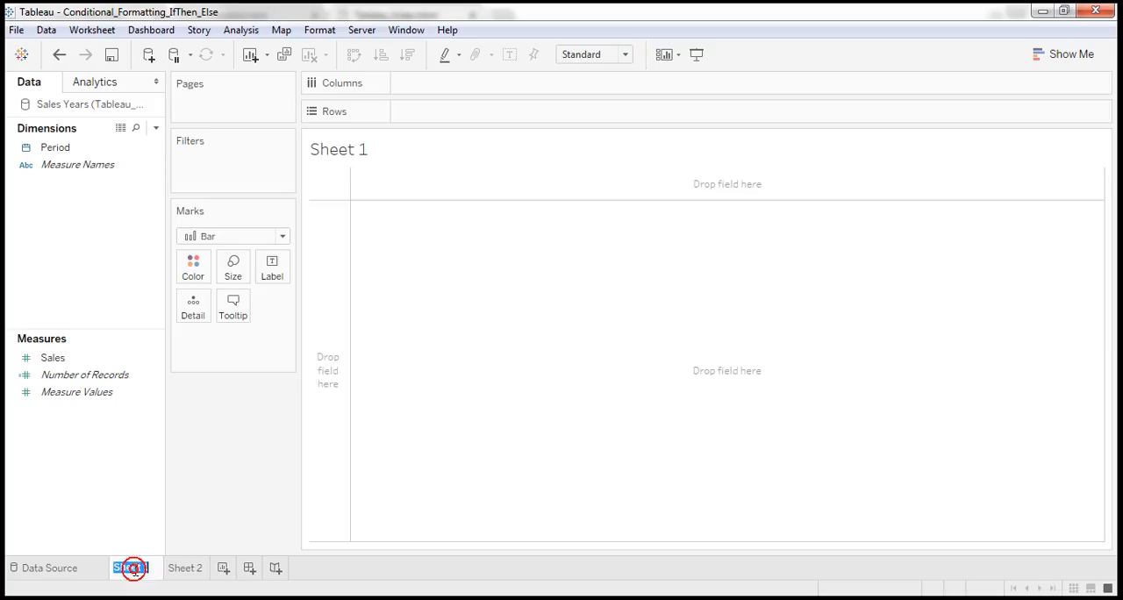
type("Tricks12345S")
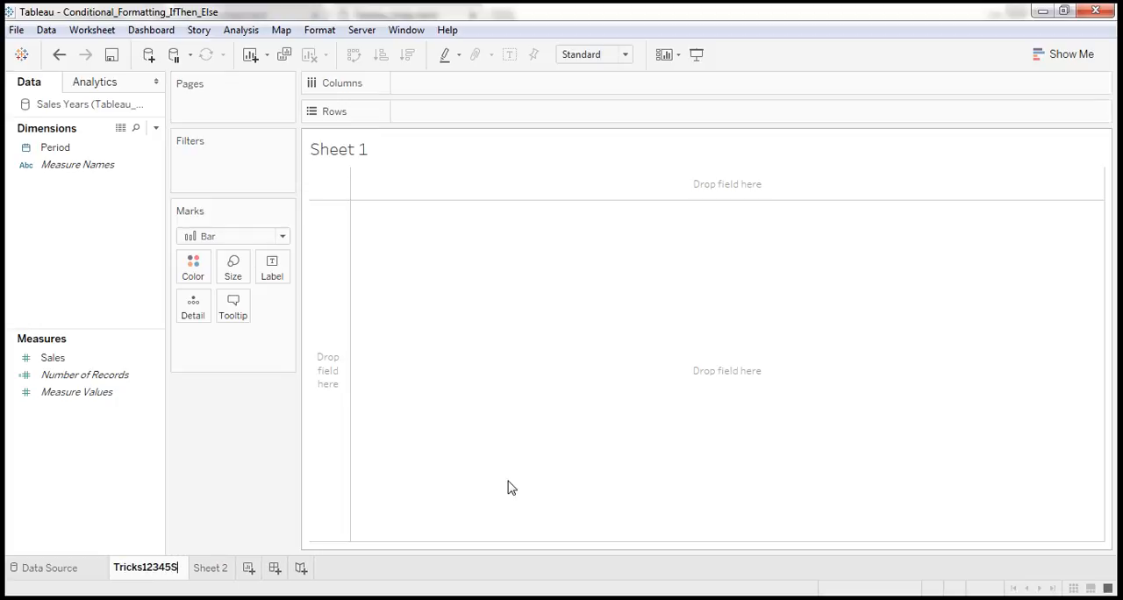
type("sales Data")
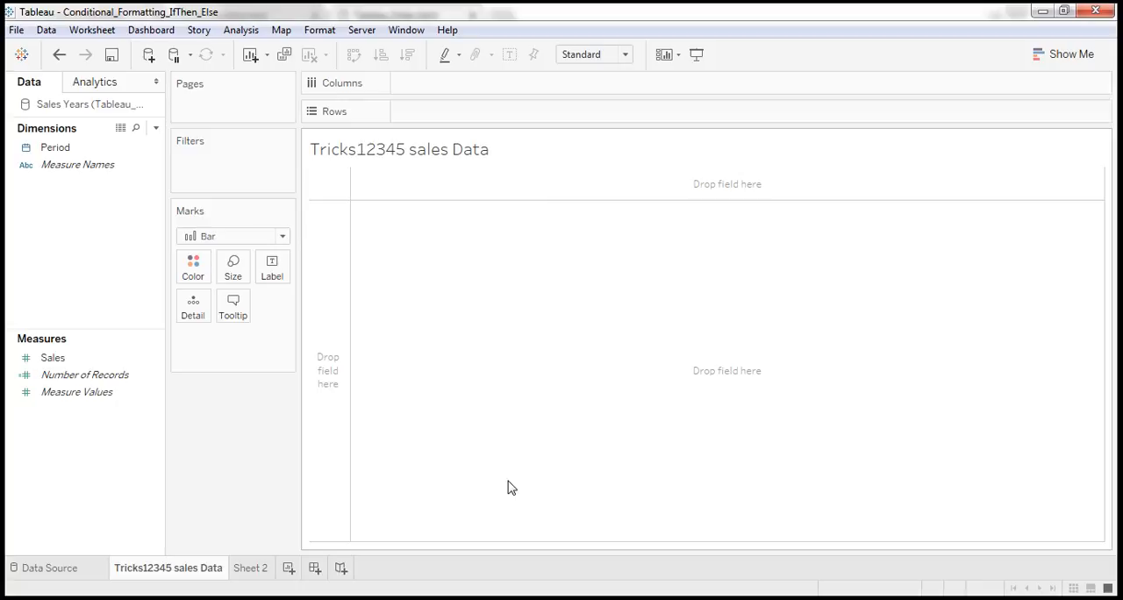
mouse_move(405, 231)
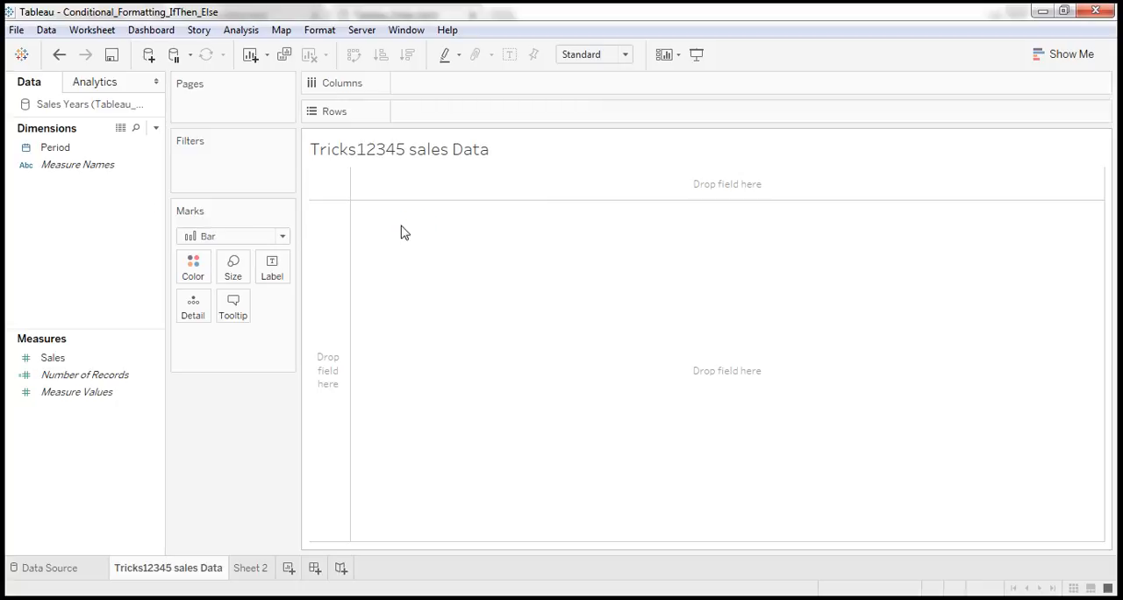
Chart Sales by Period as yearly bars, then return to the Sales Years data source page.
left_click(56, 147)
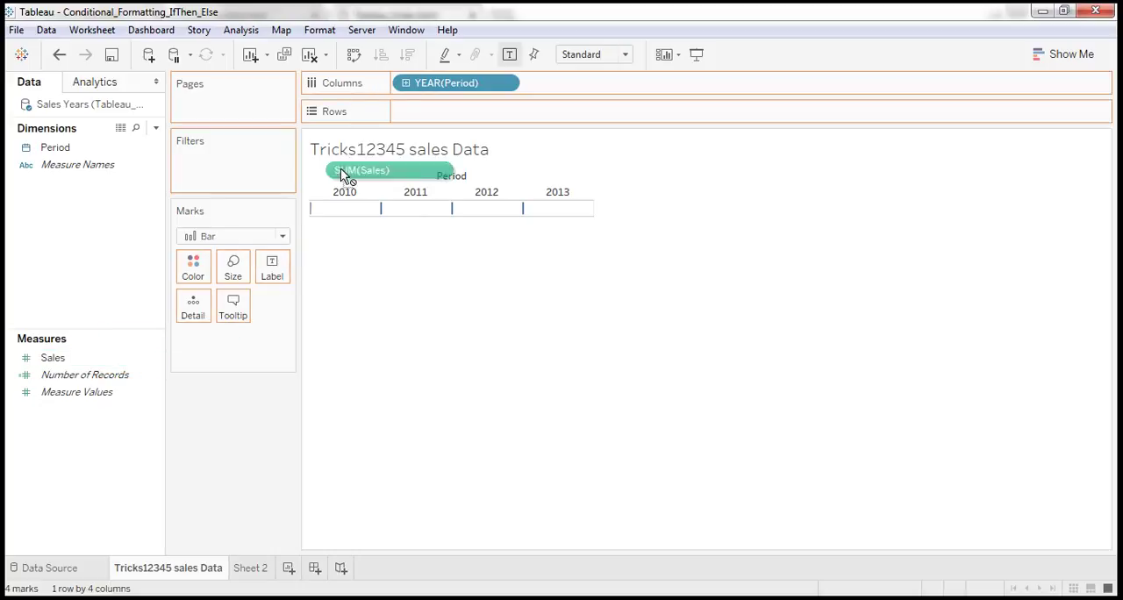
left_click_drag(361, 170, 456, 110)
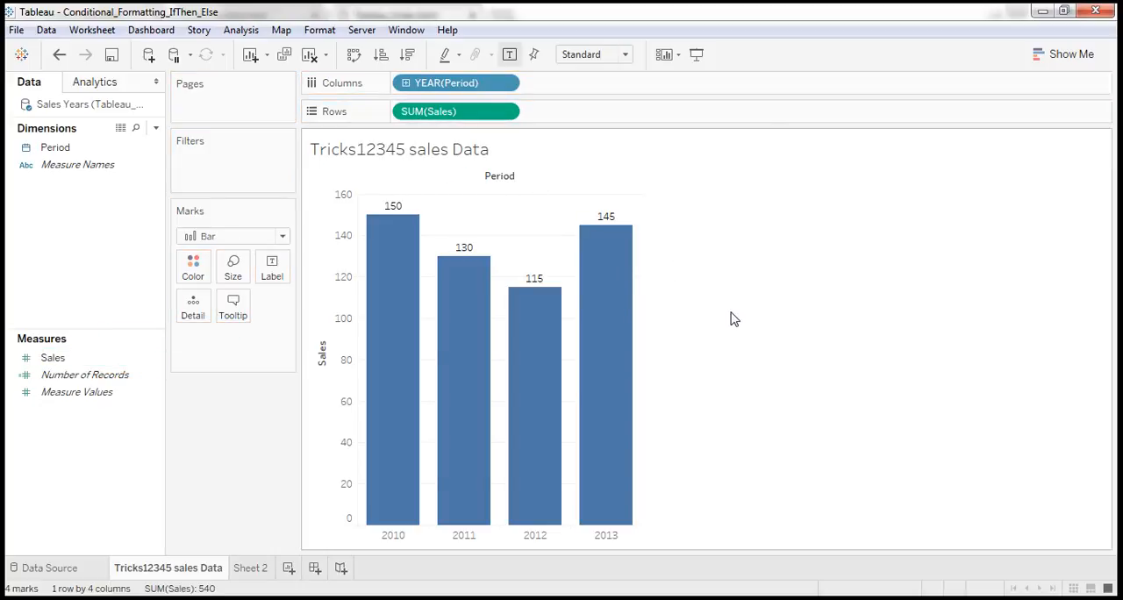
mouse_move(757, 304)
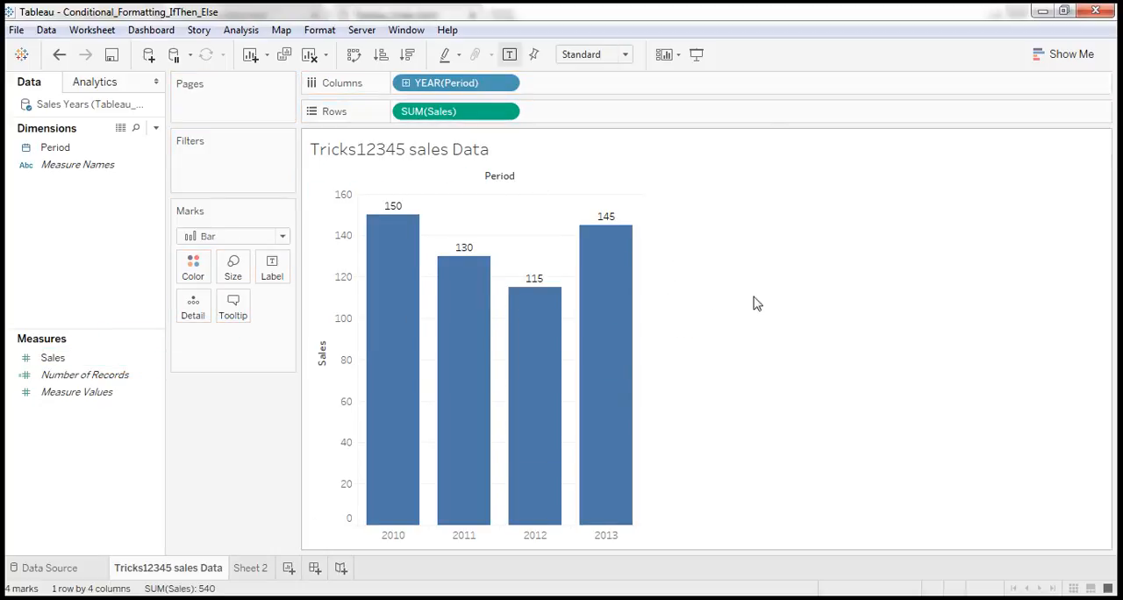
mouse_move(775, 417)
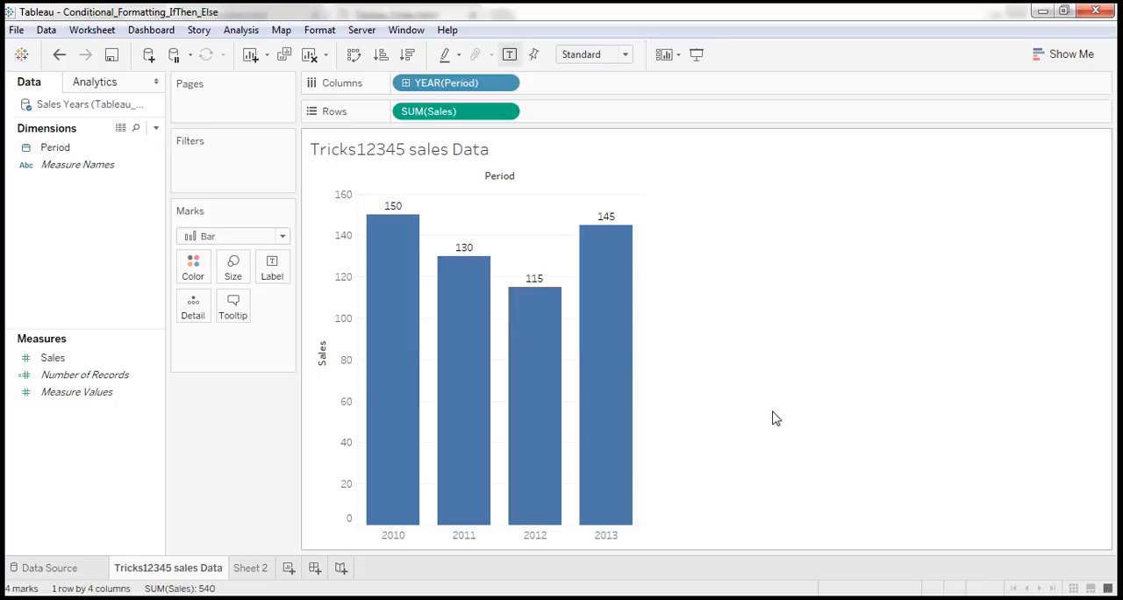
mouse_move(12, 563)
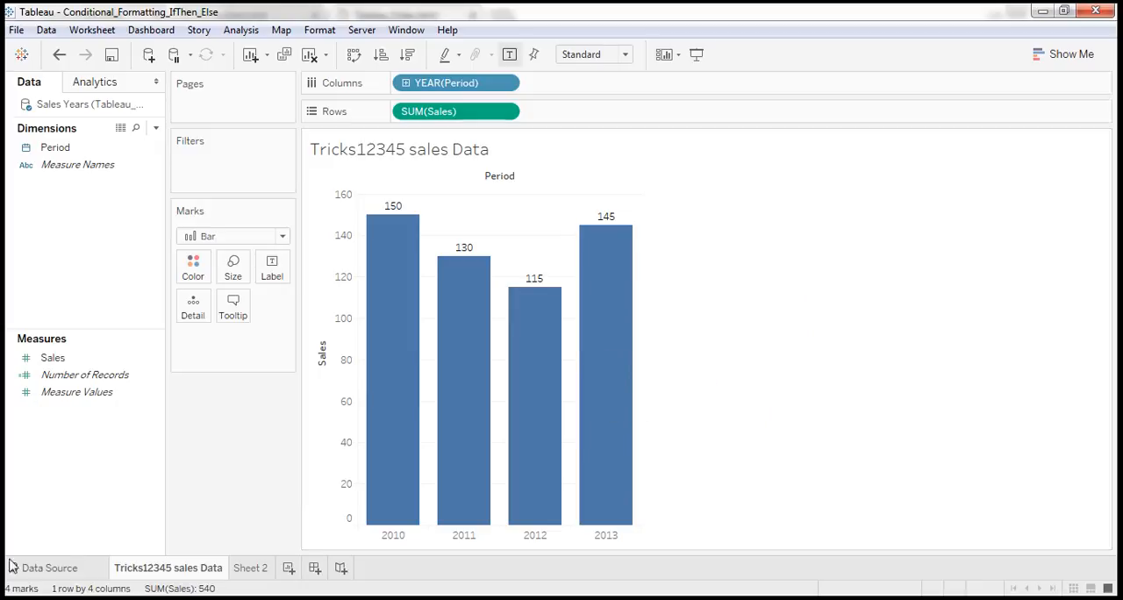
left_click(49, 566)
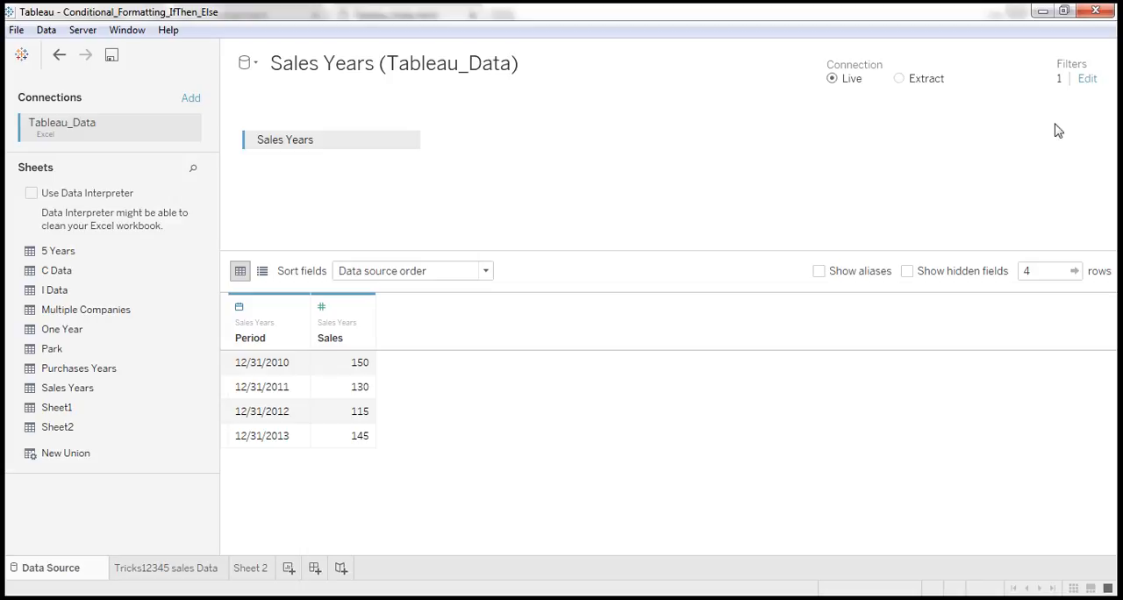
Delete the Sales at most 300 data source filter so all six years 2009–2014 return.
left_click(1091, 77)
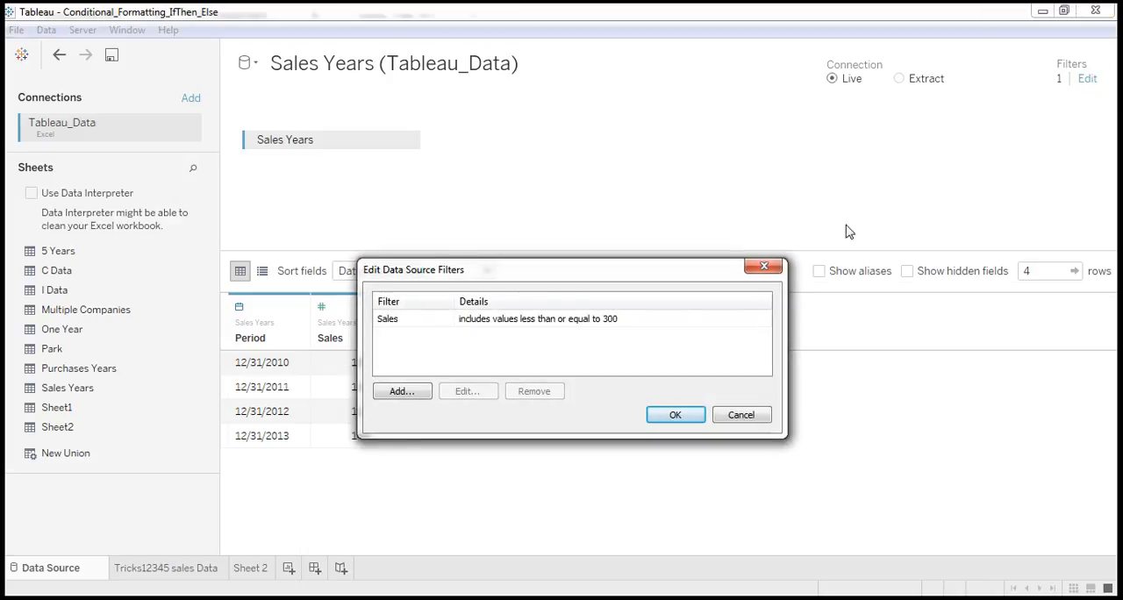
left_click(484, 319)
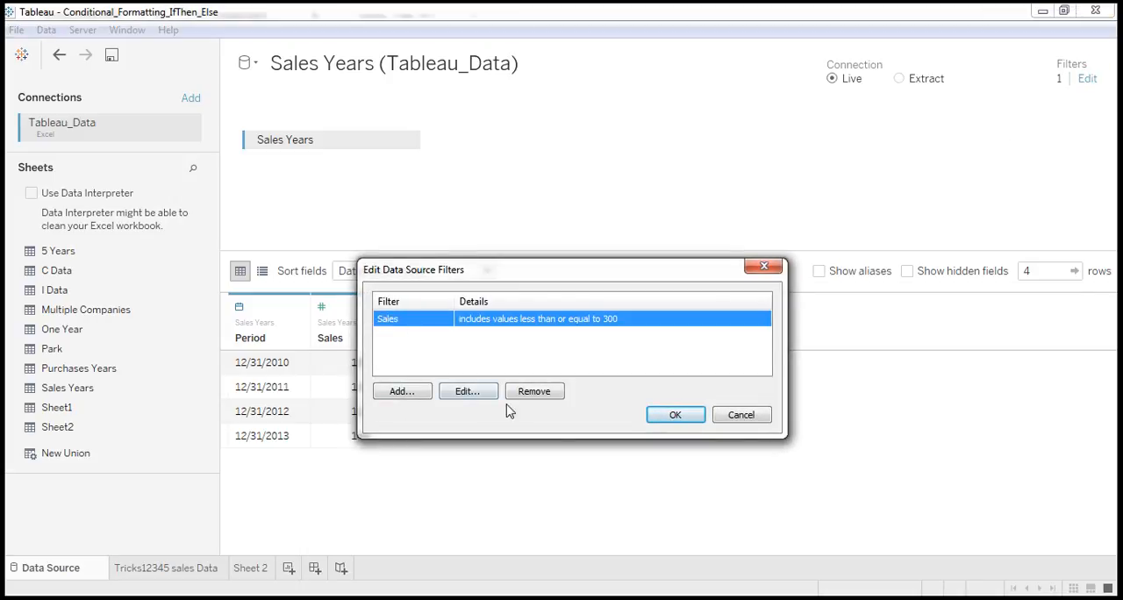
left_click(533, 390)
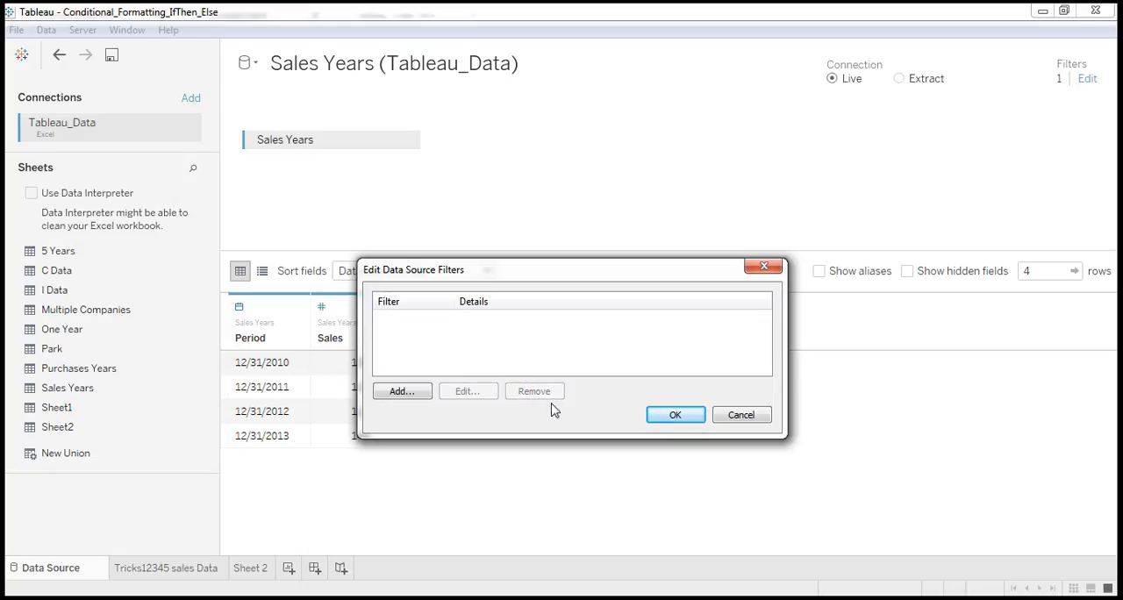
left_click(675, 414)
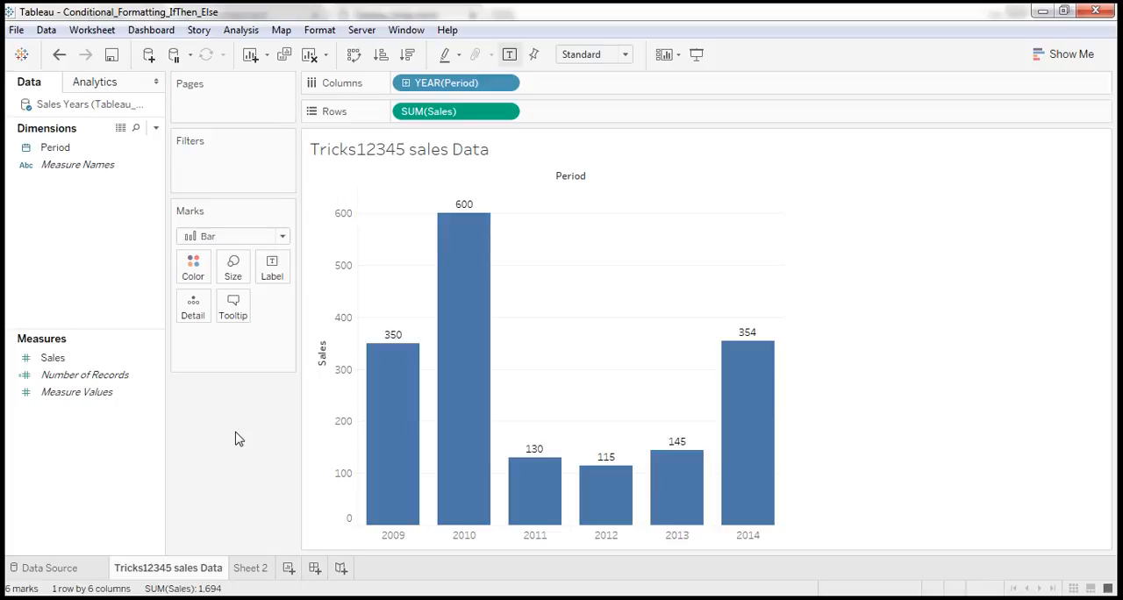
mouse_move(291, 423)
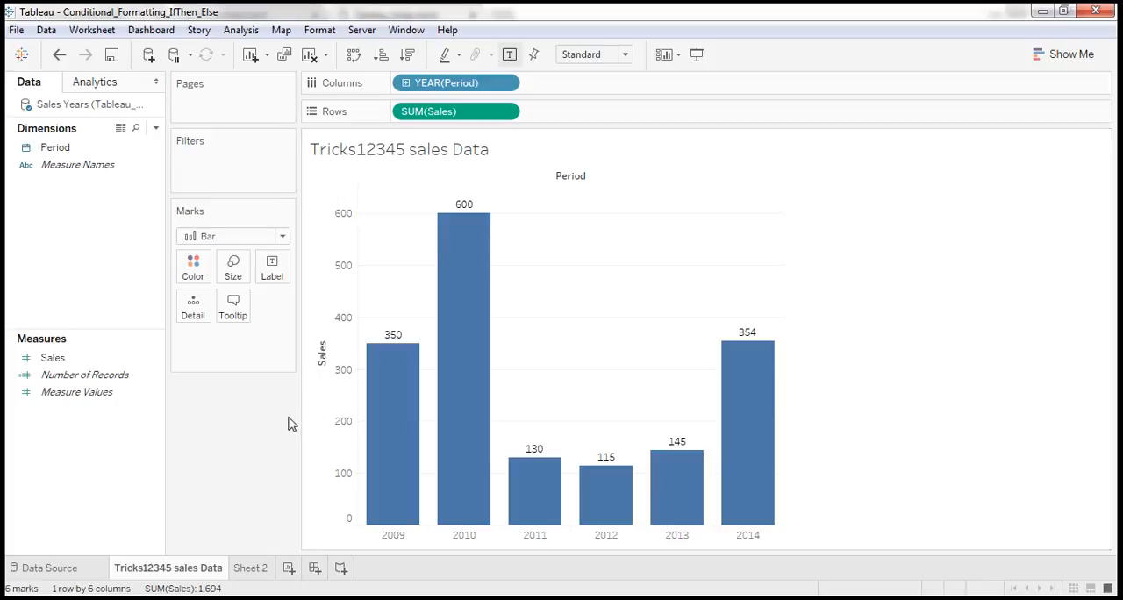
Back on the worksheet, bring up the Sales Years data source's right-click options.
left_click(55, 147)
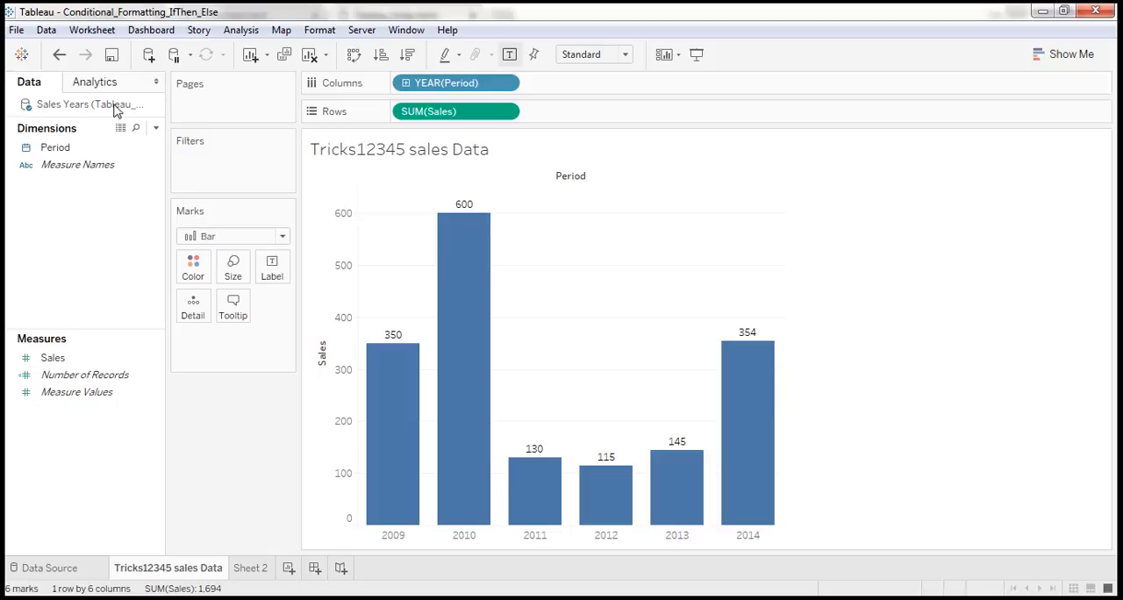
mouse_move(88, 112)
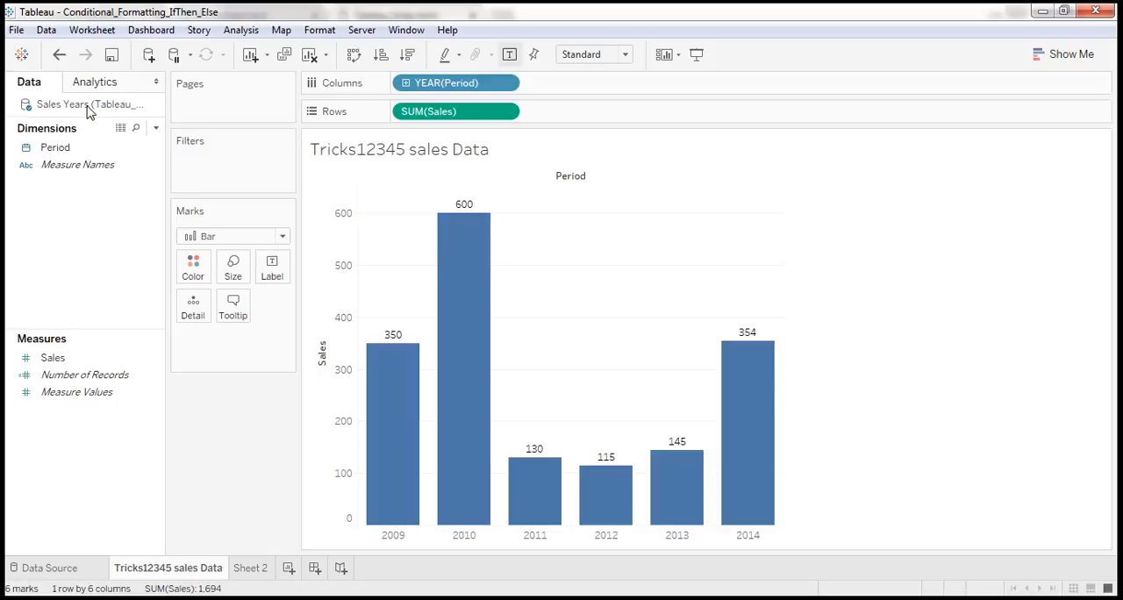
right_click(79, 104)
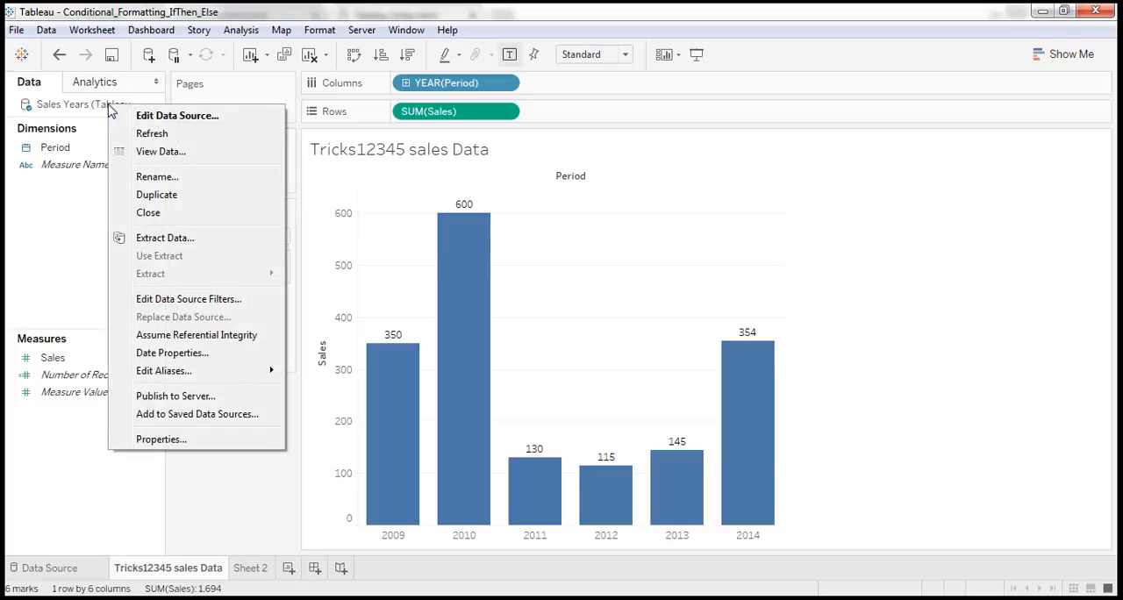
mouse_move(95, 112)
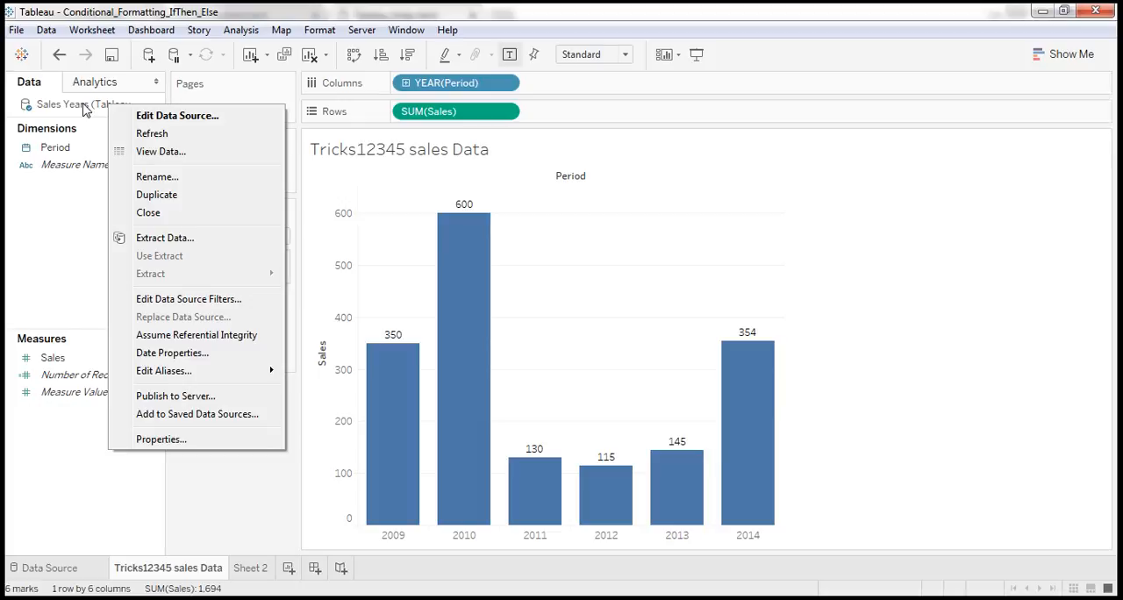
mouse_move(147, 200)
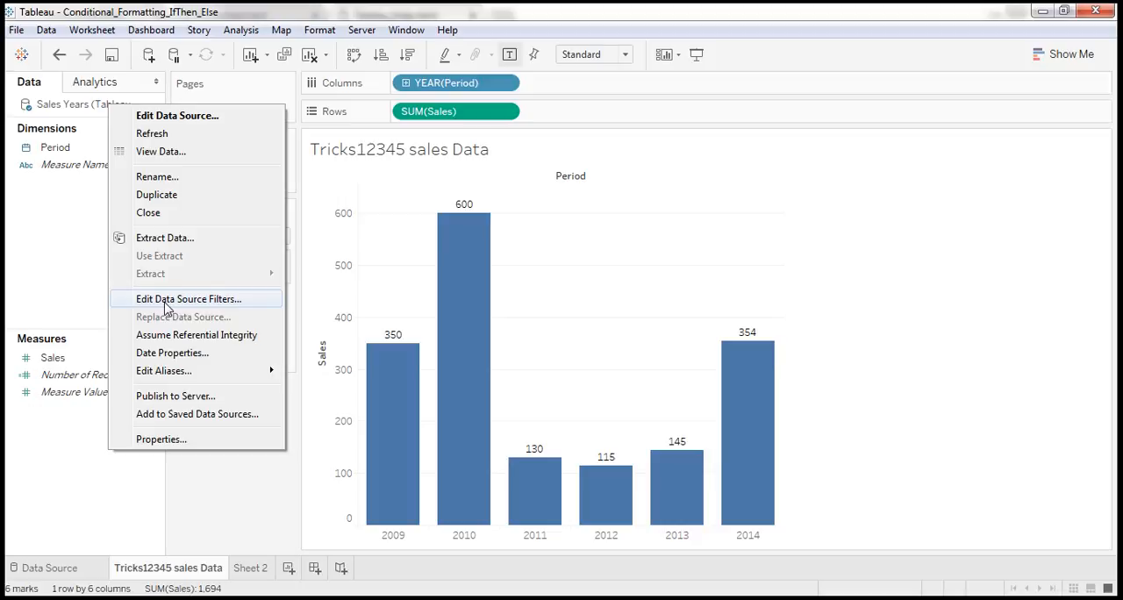
Apply a Sales 'At least 300' data source filter, leaving only 2009, 2010 and 2014.
left_click(188, 298)
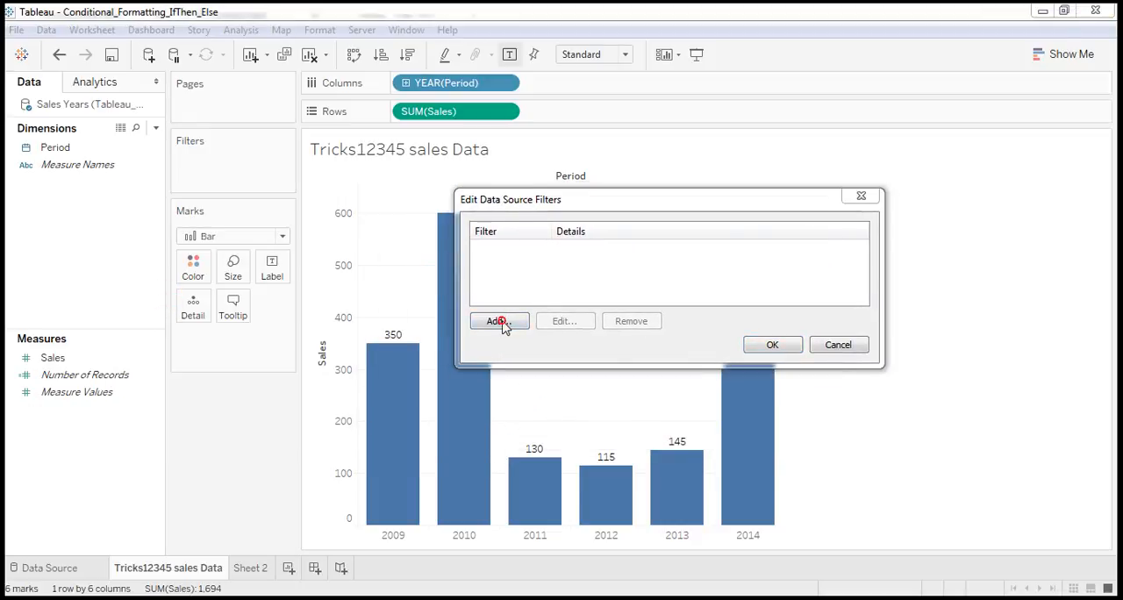
left_click(498, 321)
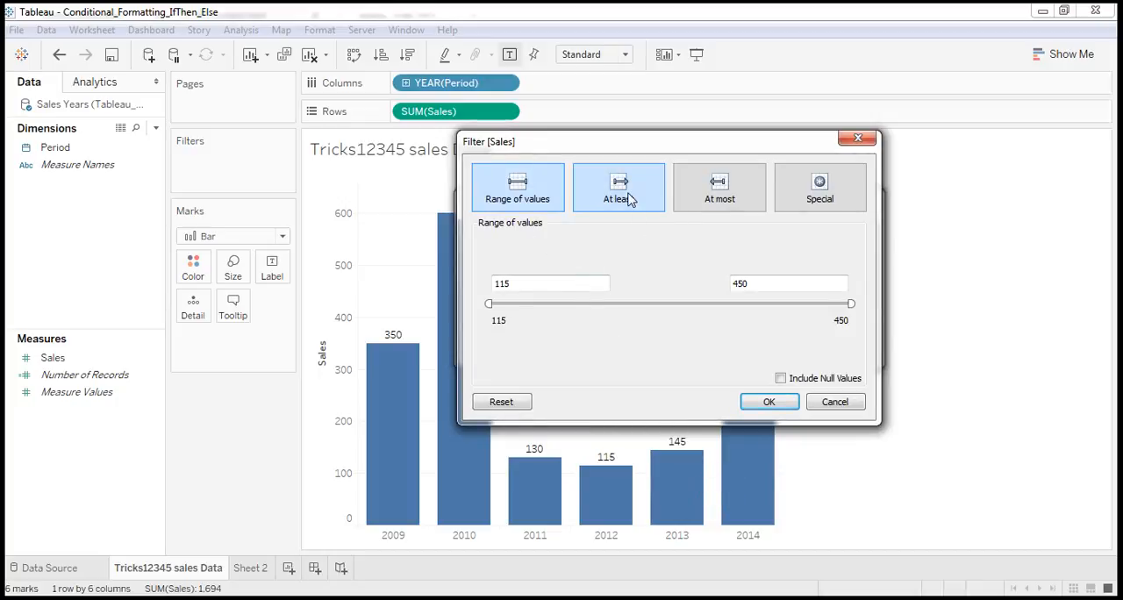
left_click(617, 188)
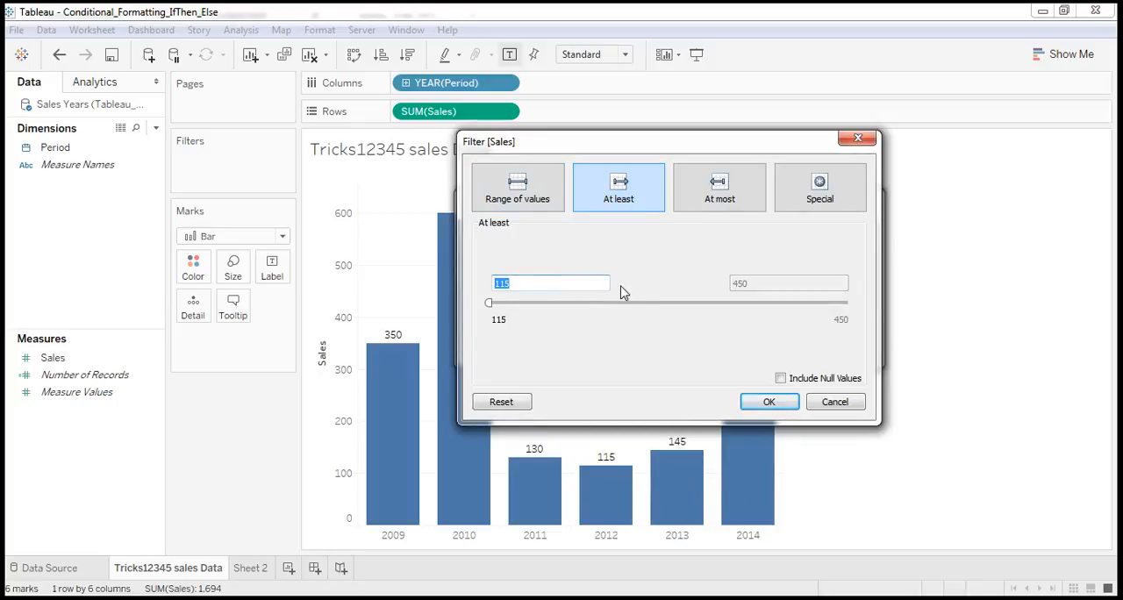
type("3")
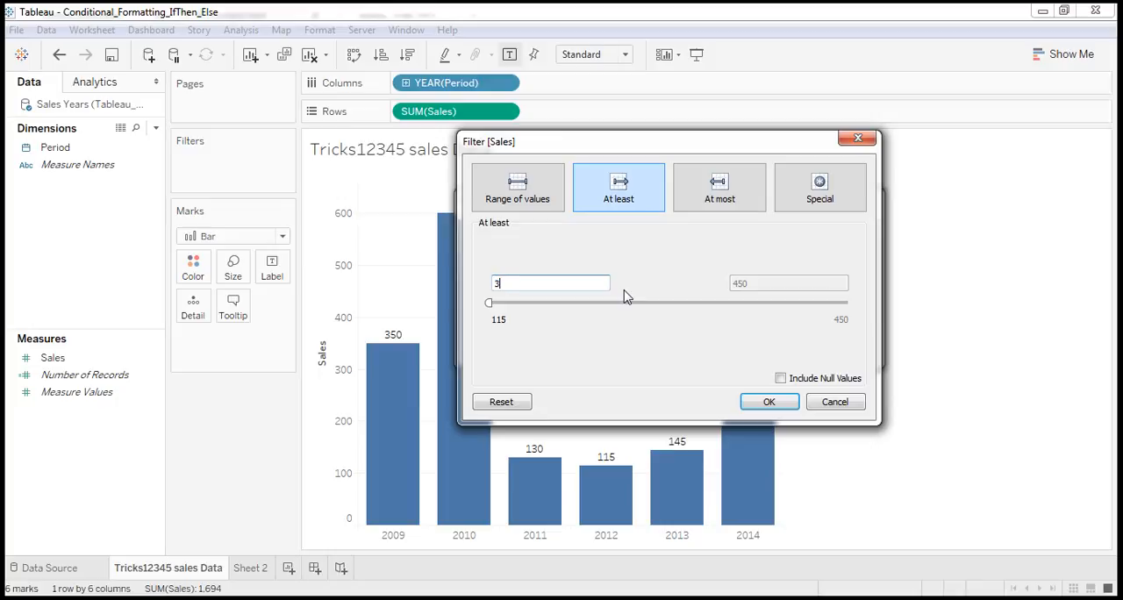
type("300")
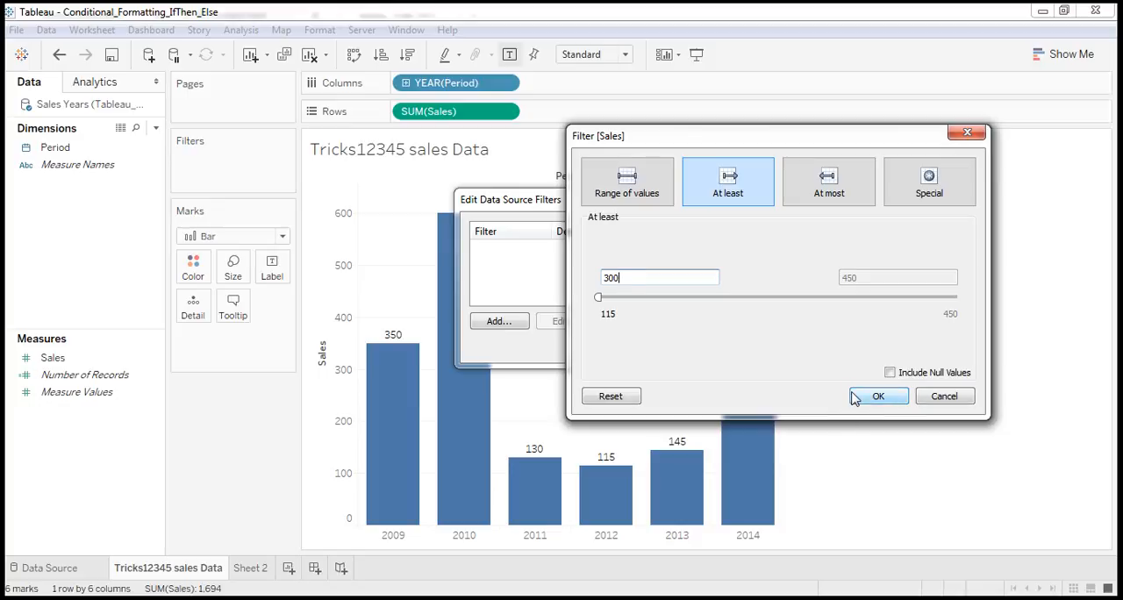
left_click(877, 397)
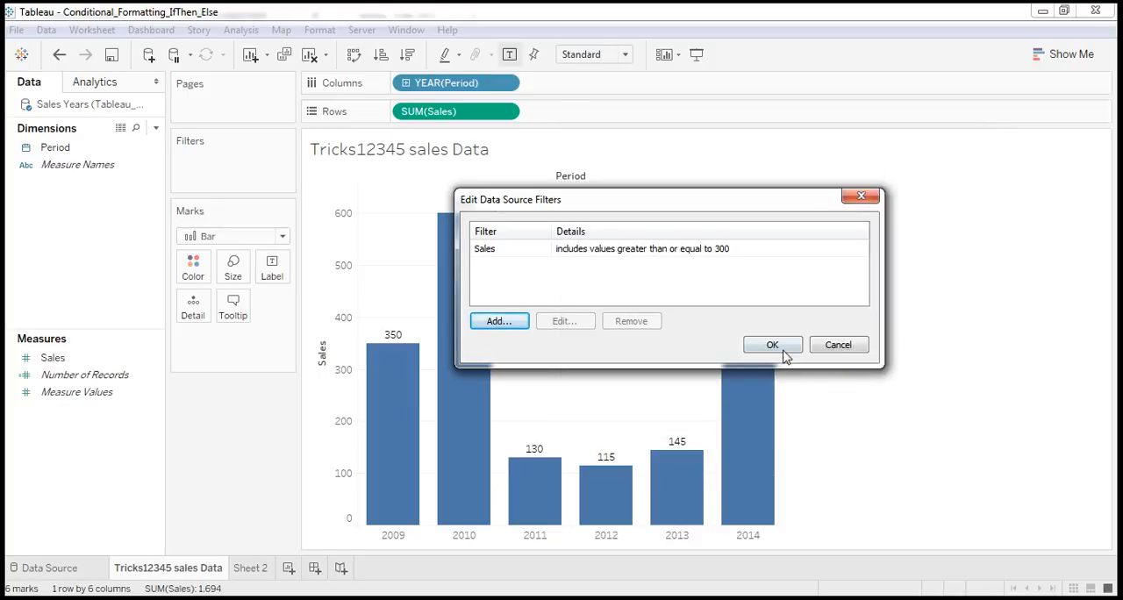
left_click(772, 344)
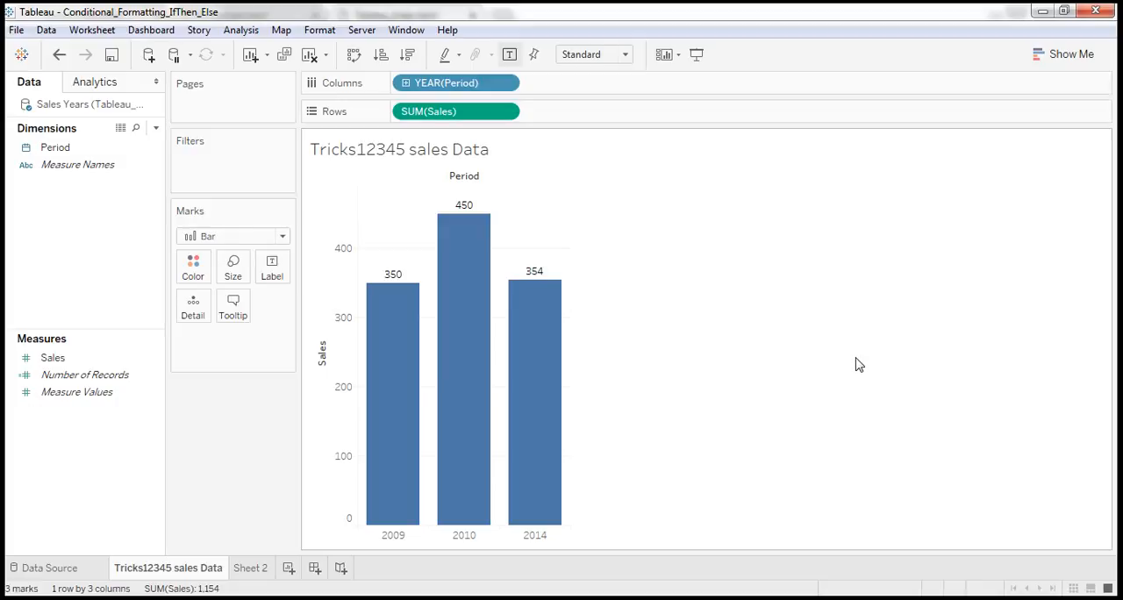
mouse_move(639, 212)
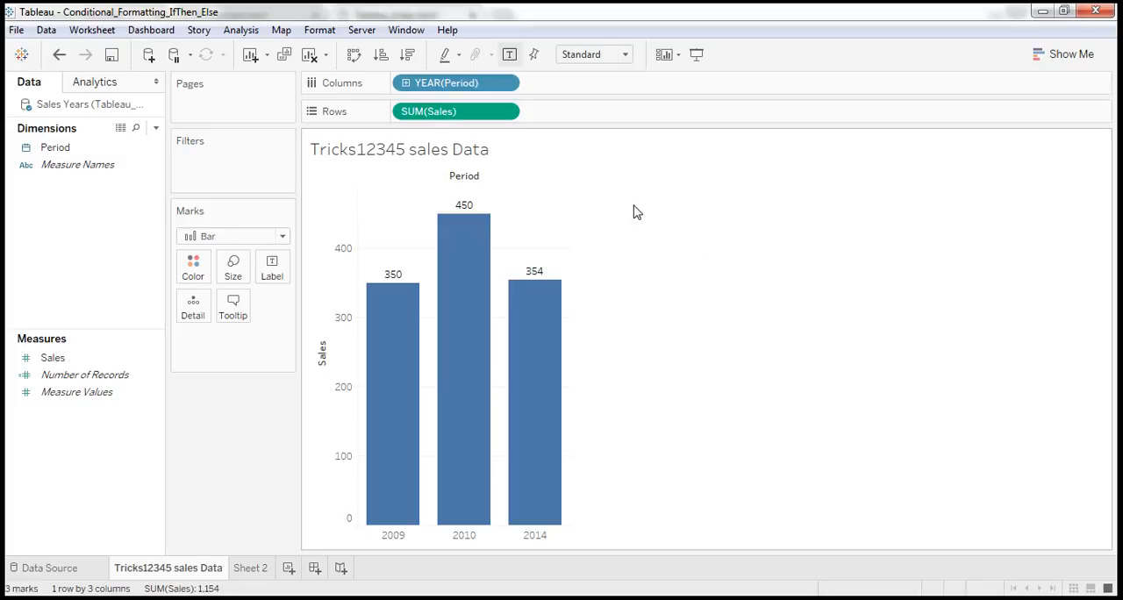
mouse_move(660, 231)
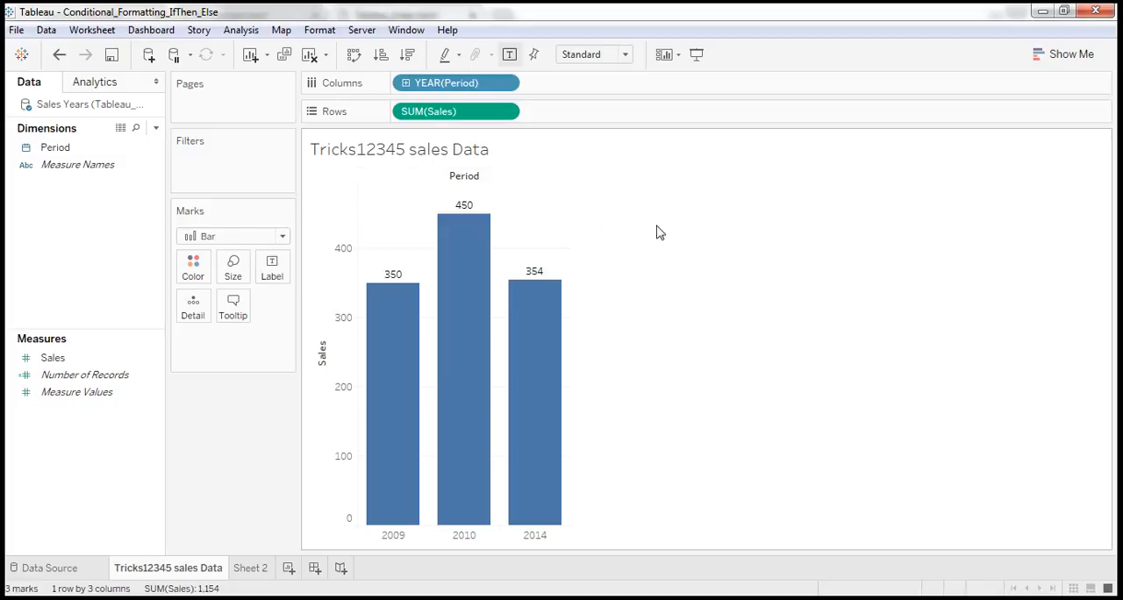
mouse_move(709, 326)
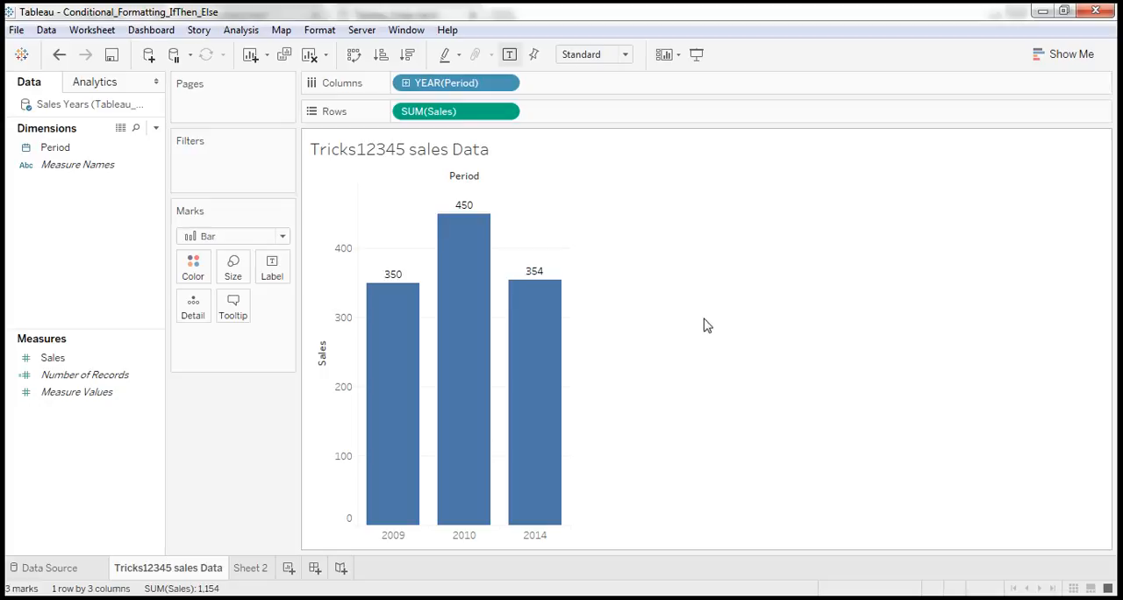
mouse_move(706, 323)
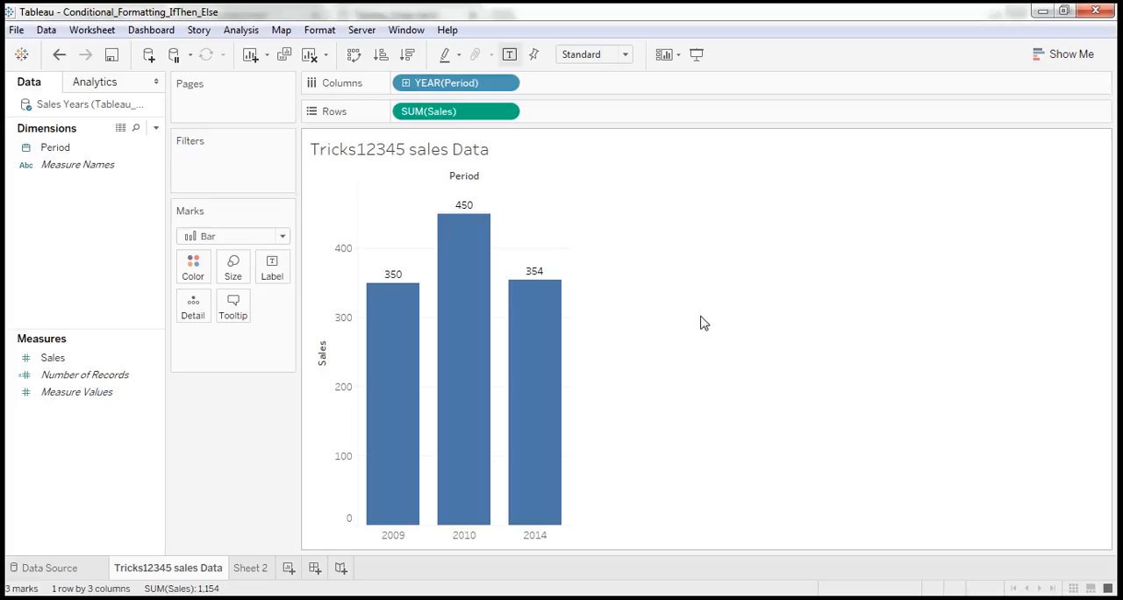
mouse_move(670, 316)
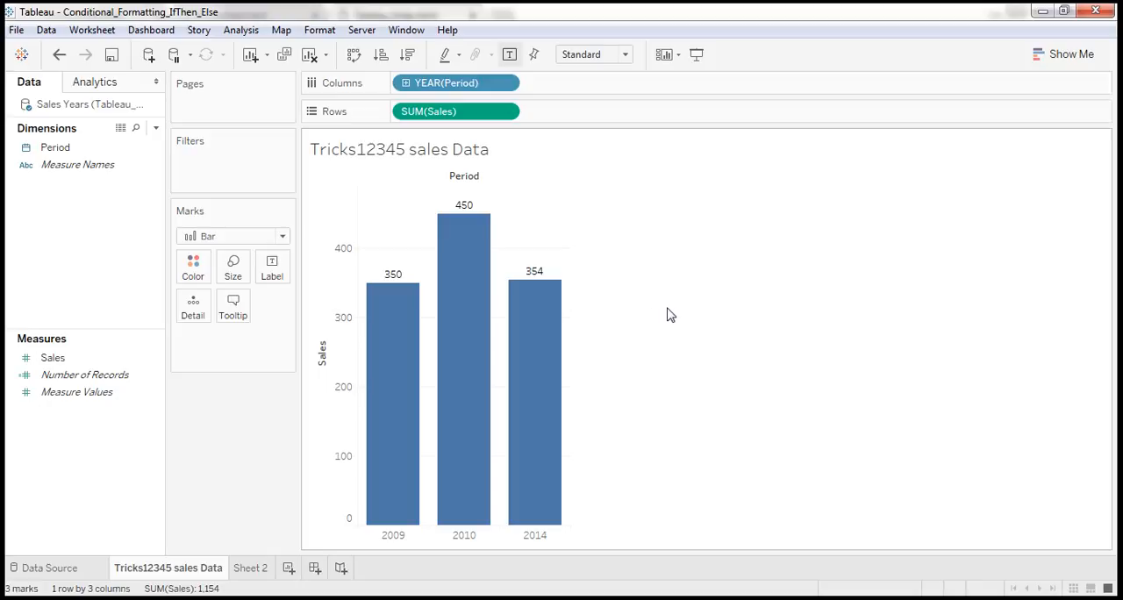
mouse_move(251, 569)
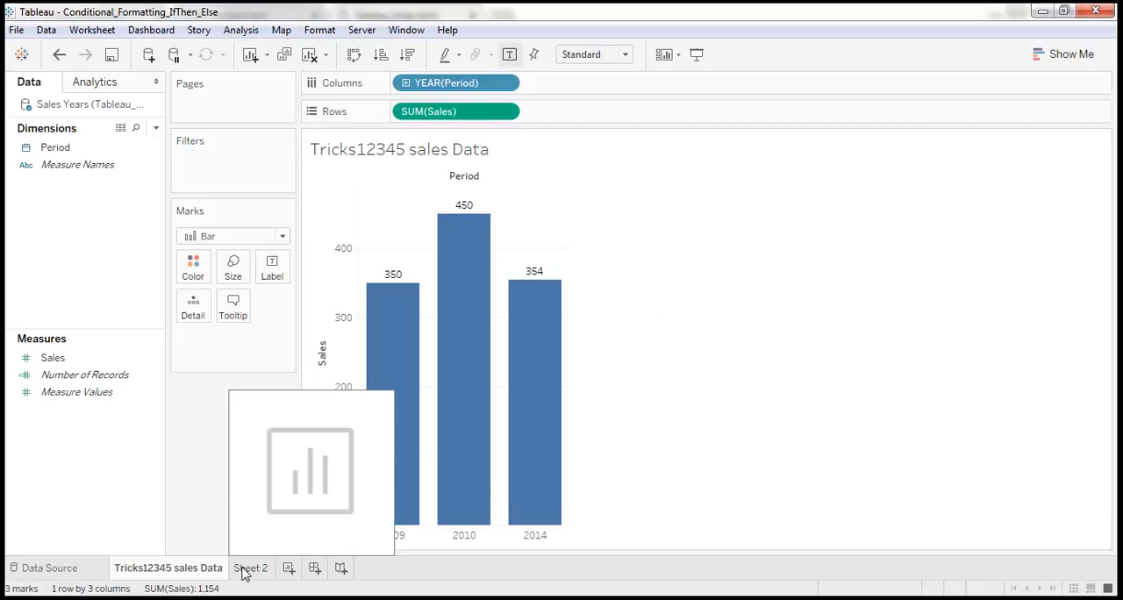
On Sheet 2, chart Period on Columns and SUM(Sales) on Rows with mark labels shown.
left_click(251, 569)
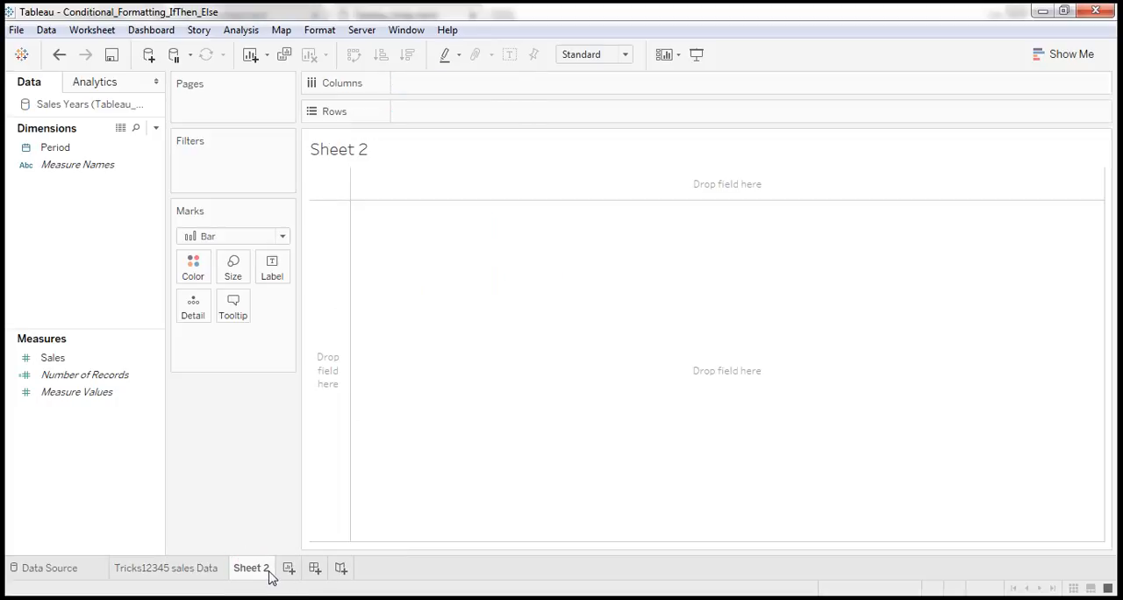
left_click(54, 148)
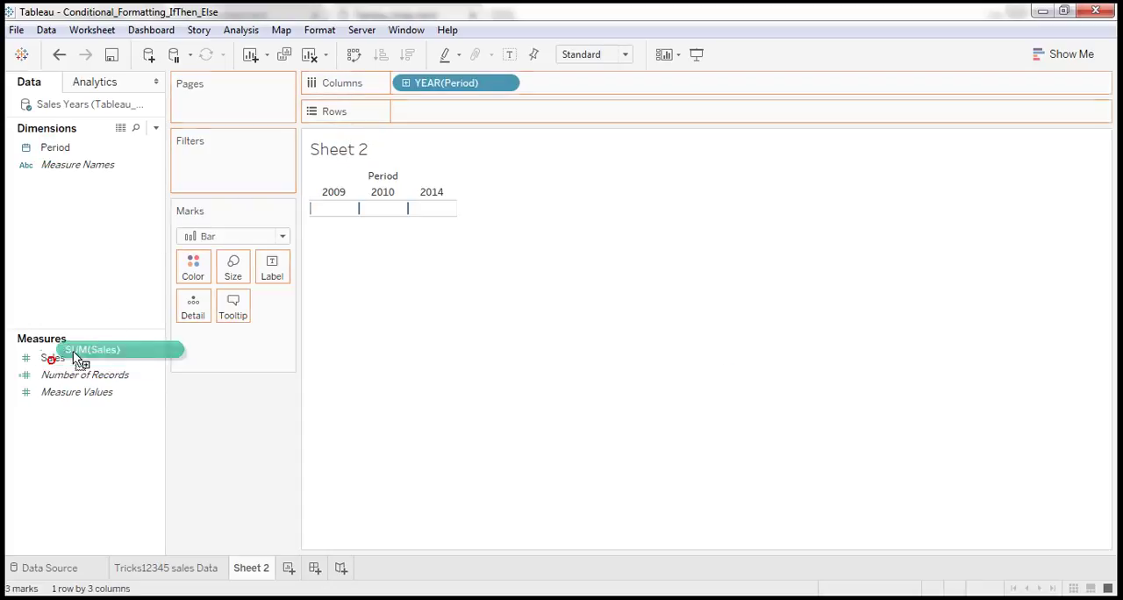
left_click_drag(91, 349, 456, 111)
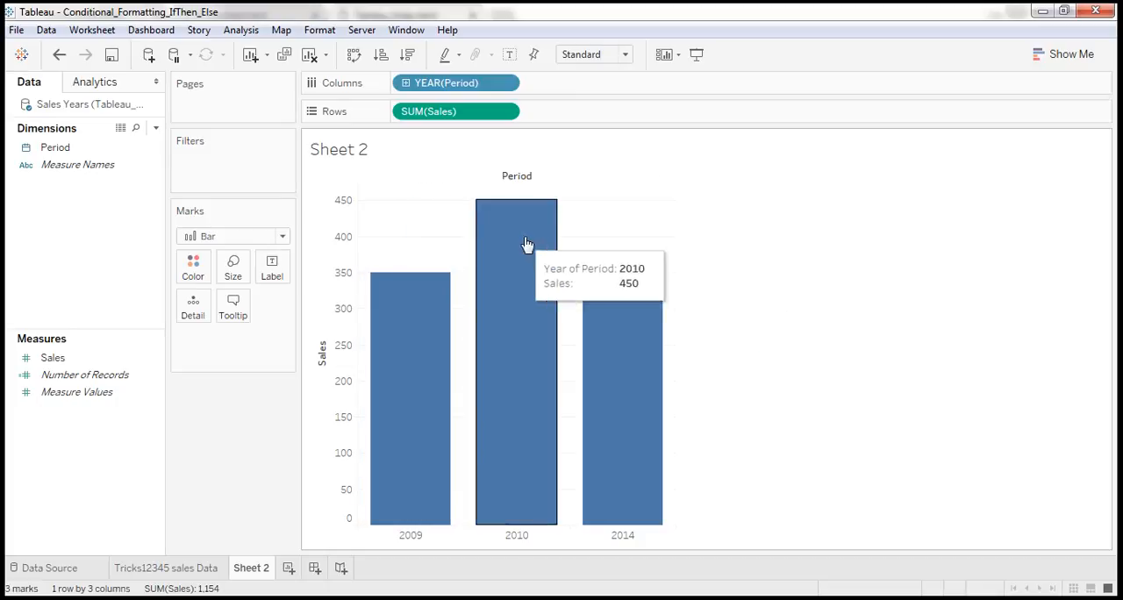
mouse_move(751, 334)
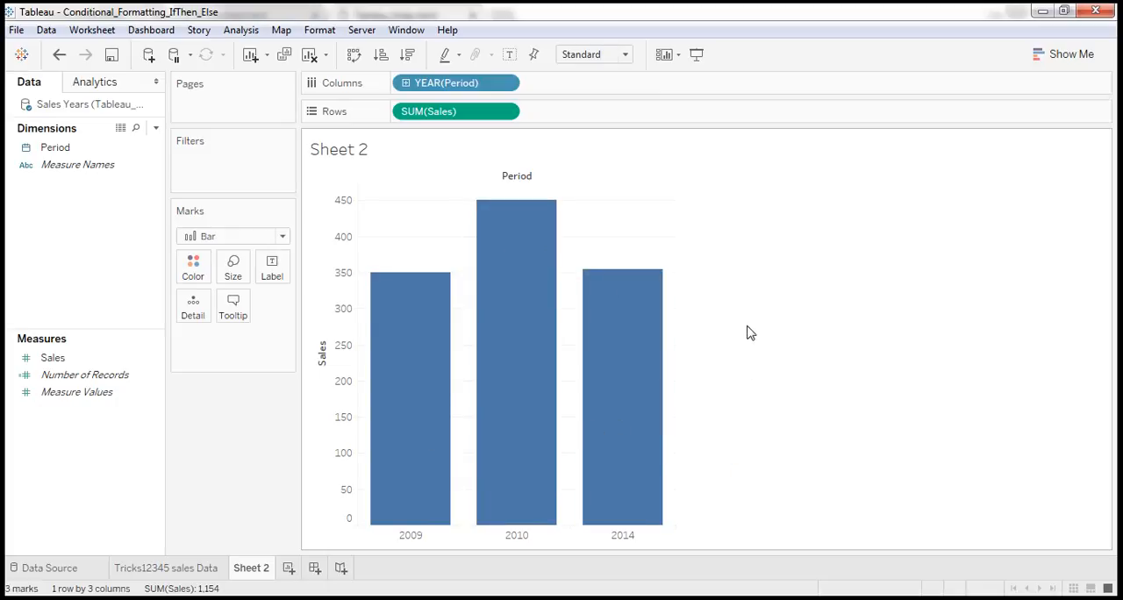
left_click(272, 267)
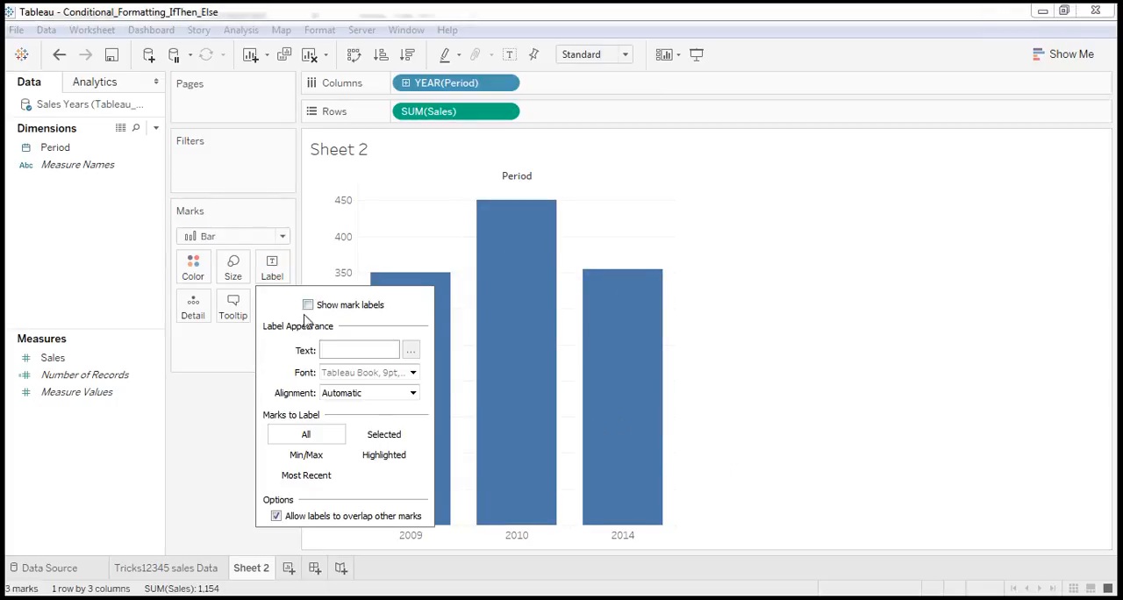
left_click(309, 305)
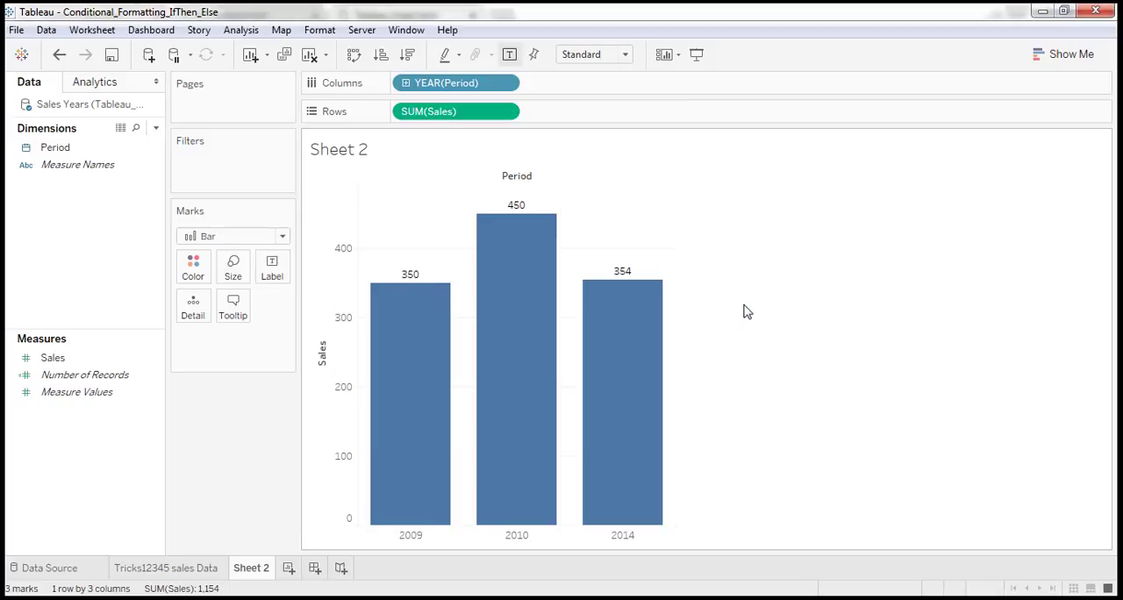
mouse_move(267, 551)
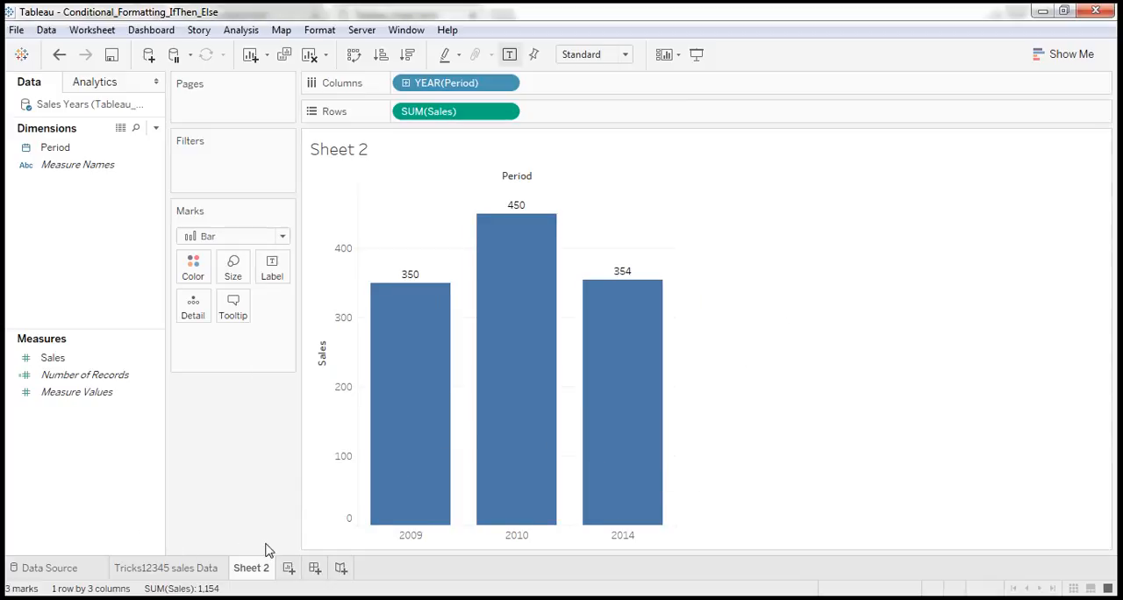
mouse_move(263, 533)
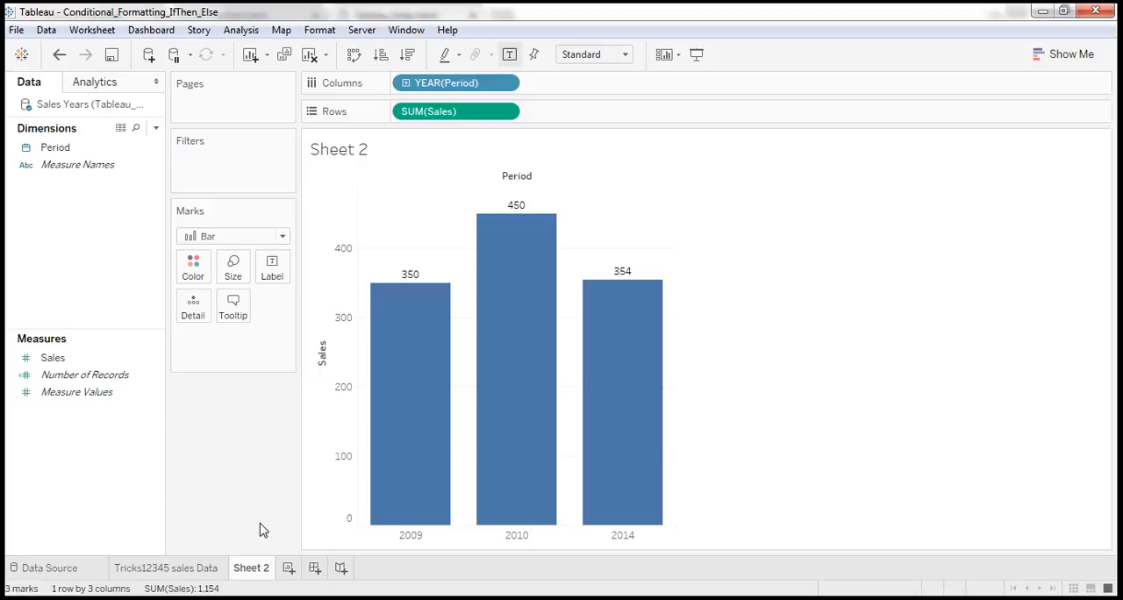
View the data source preview's three remaining rows, including 2014 sales of 354.
left_click(50, 569)
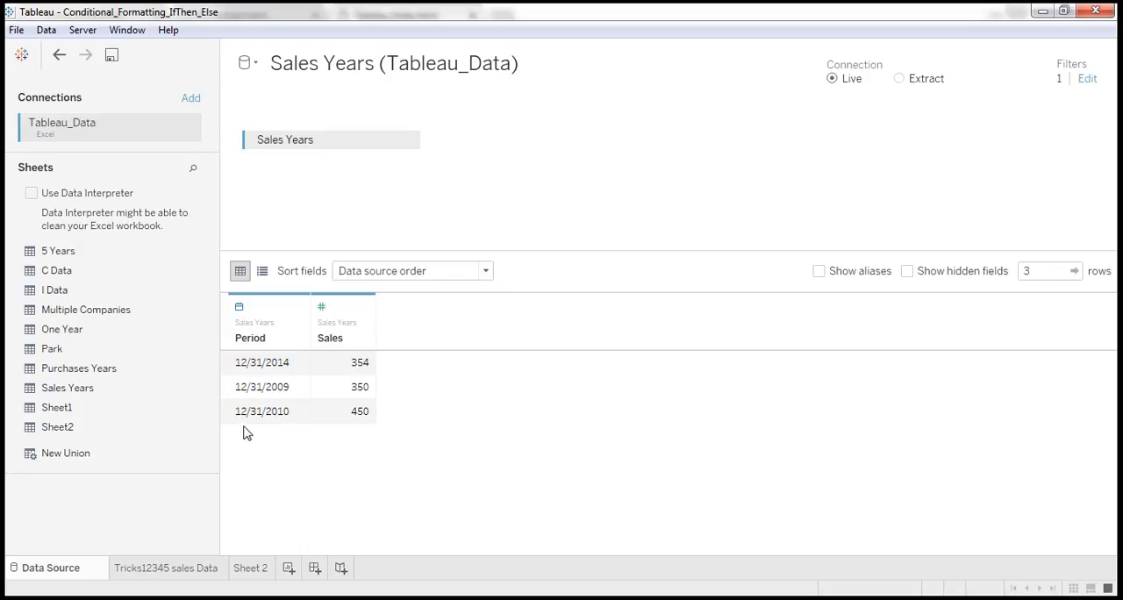
mouse_move(365, 418)
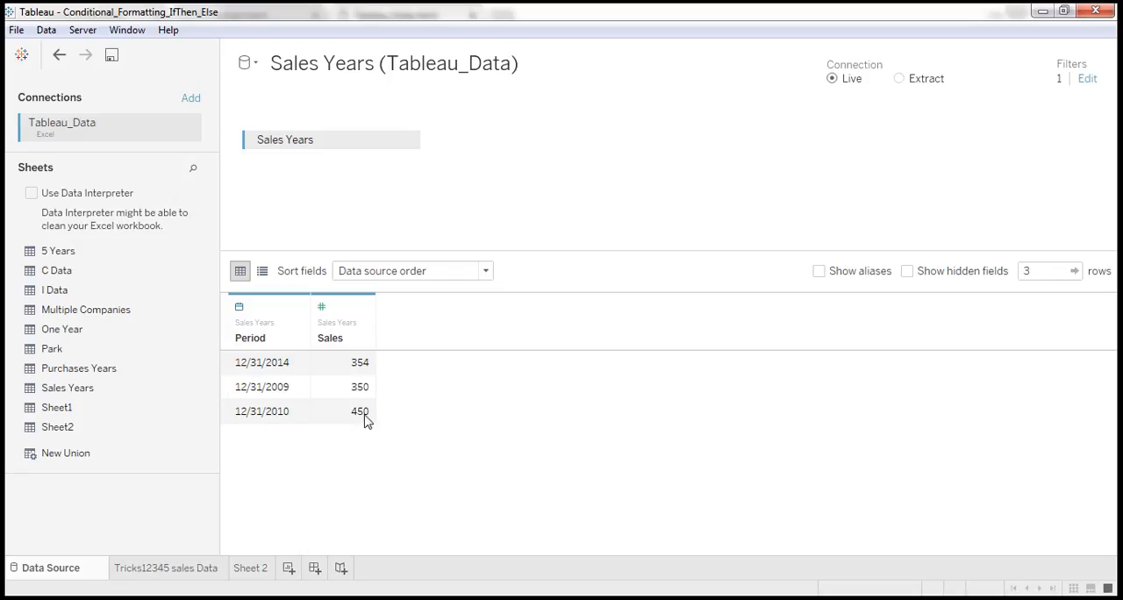
mouse_move(389, 411)
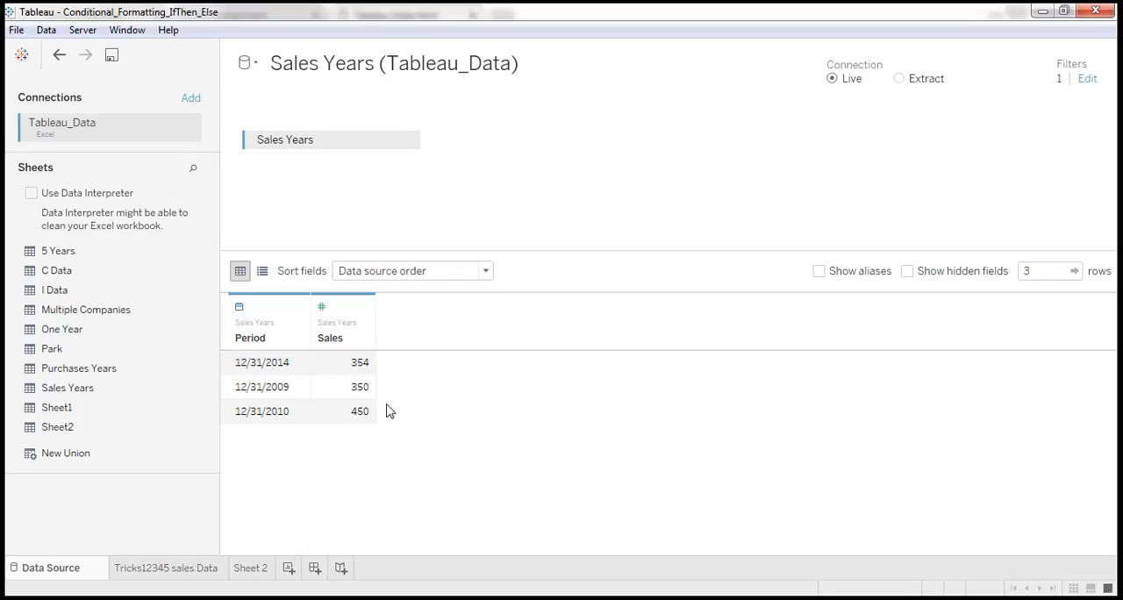
mouse_move(398, 409)
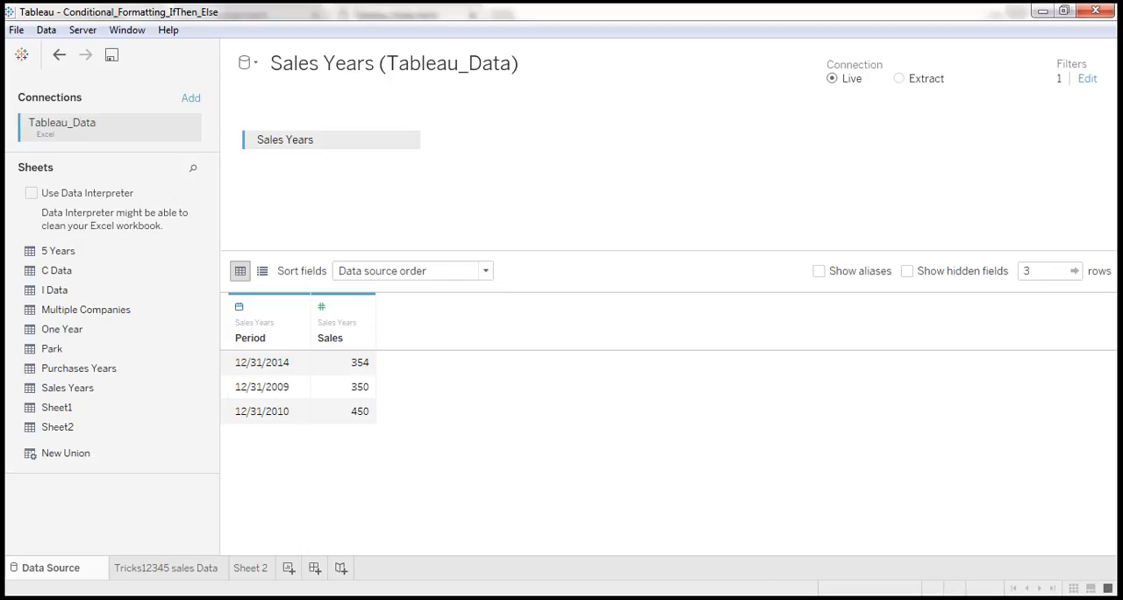
mouse_move(393, 523)
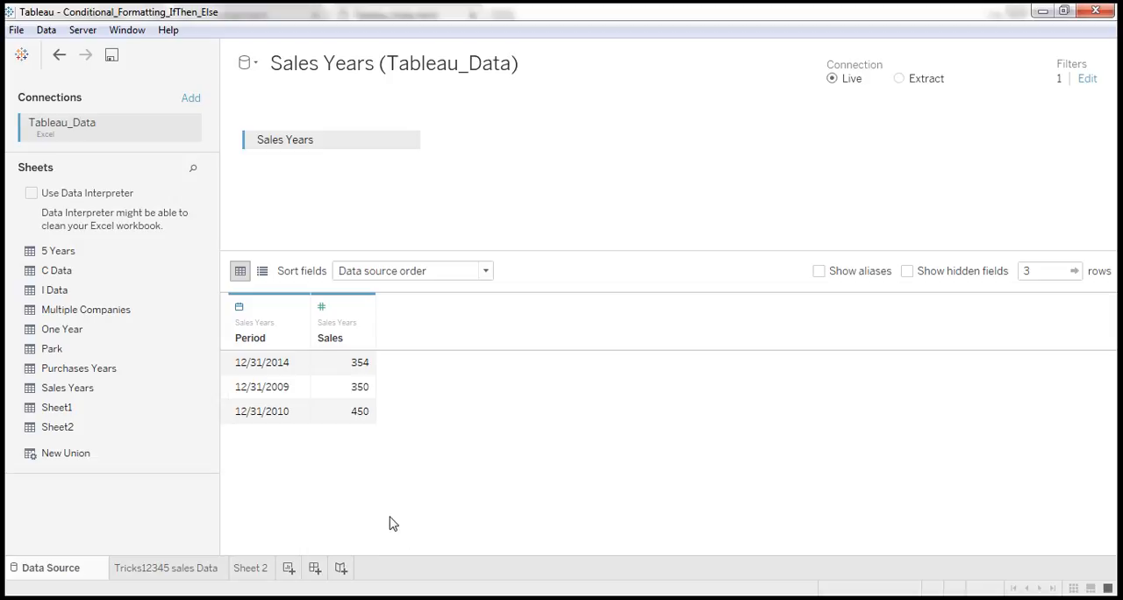
mouse_move(274, 372)
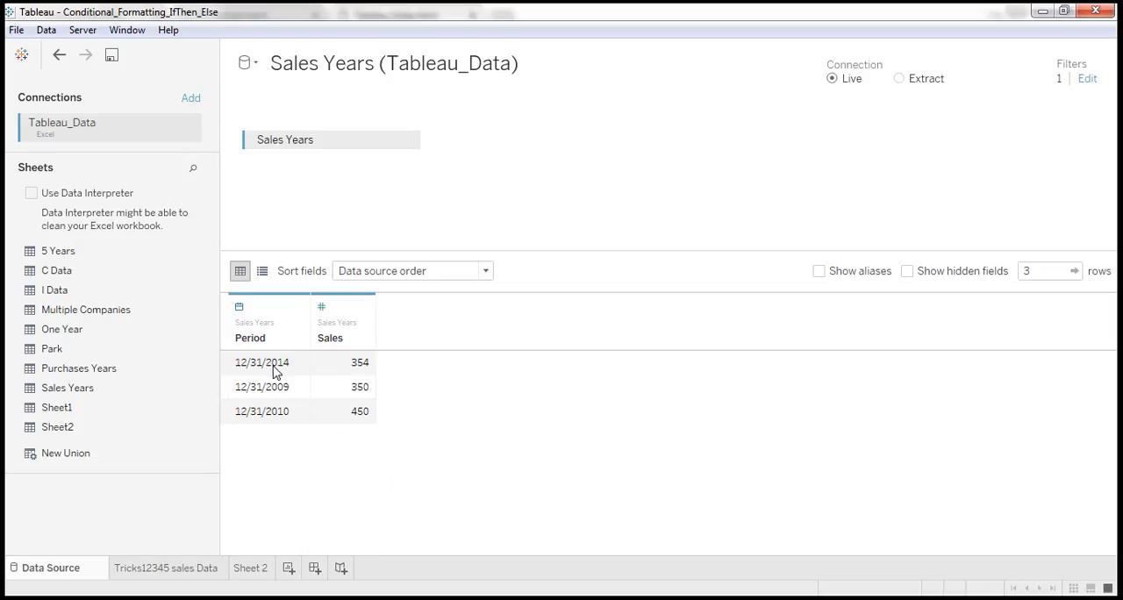
left_click(356, 410)
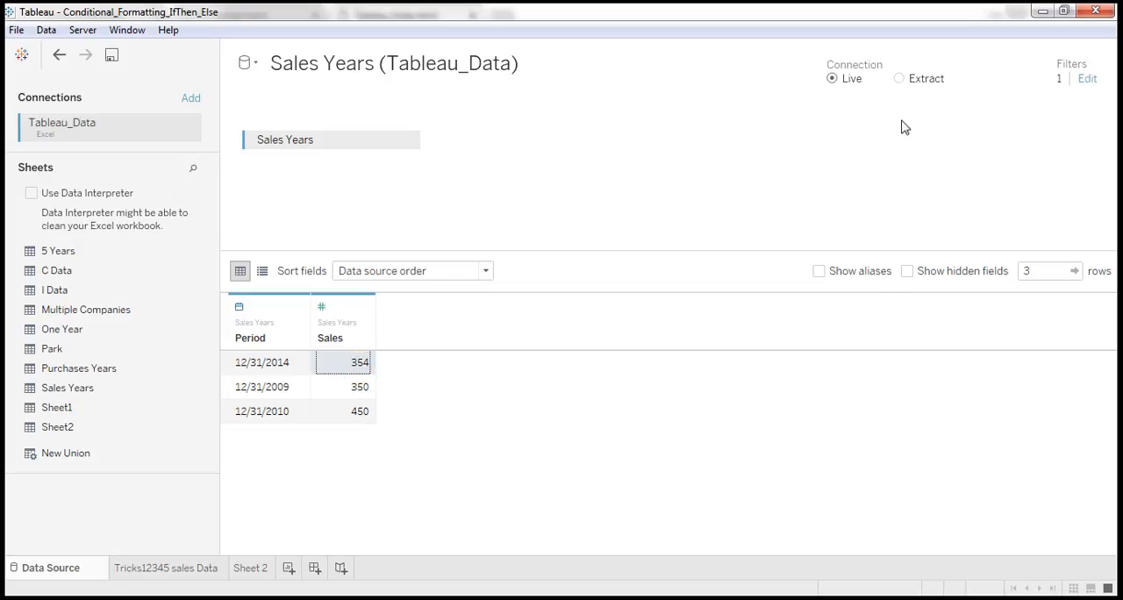
mouse_move(1089, 82)
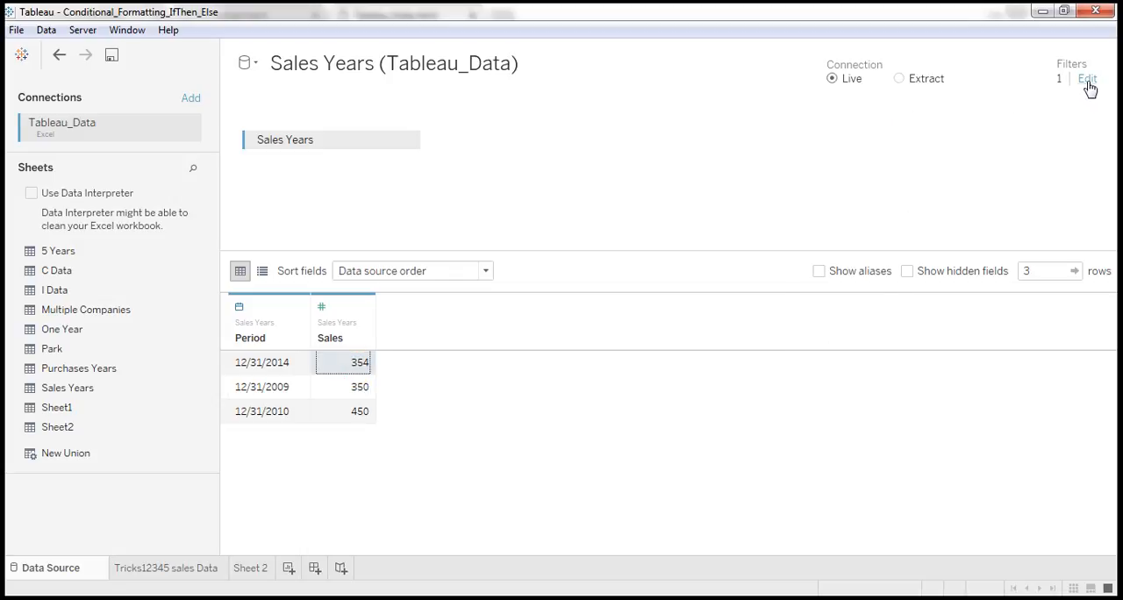
Remove the Sales at least 300 filter and confirm Sheet 2 charts all six years.
left_click(1088, 81)
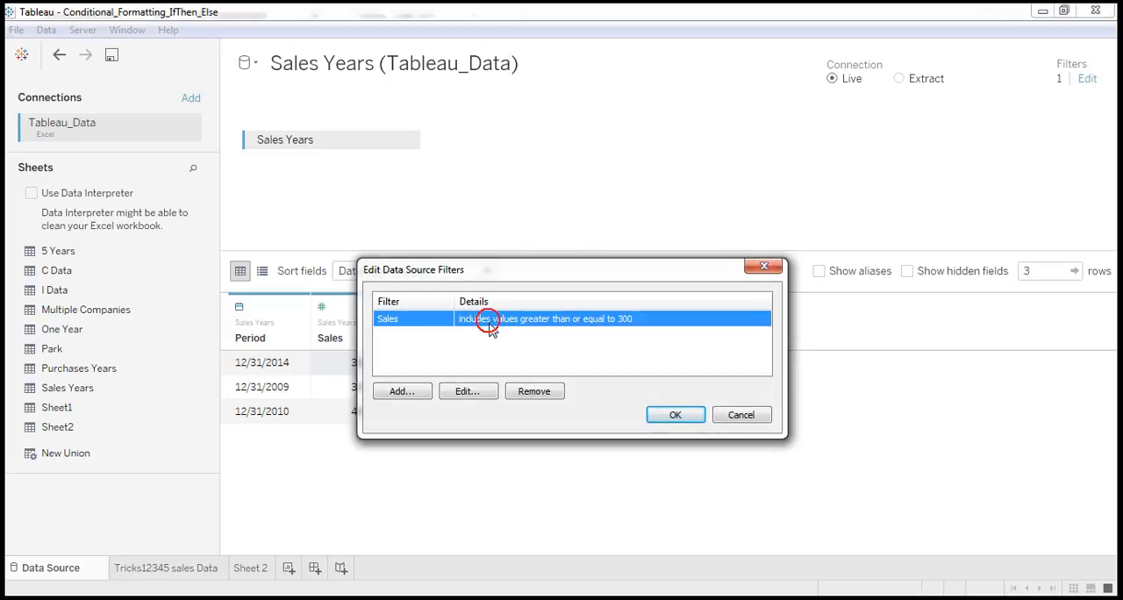
mouse_move(534, 395)
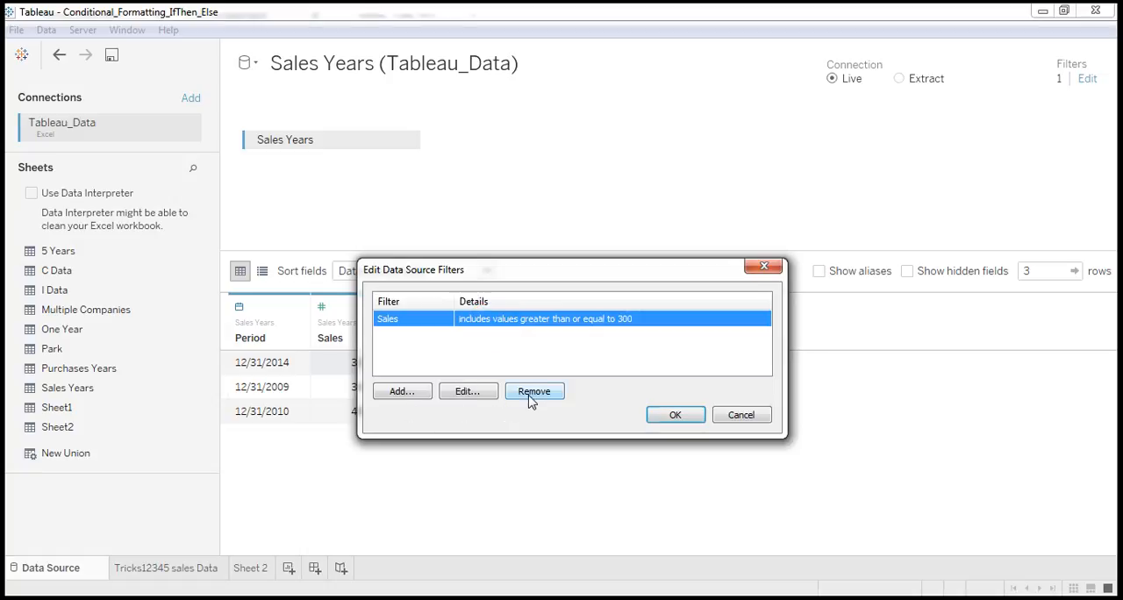
left_click(672, 414)
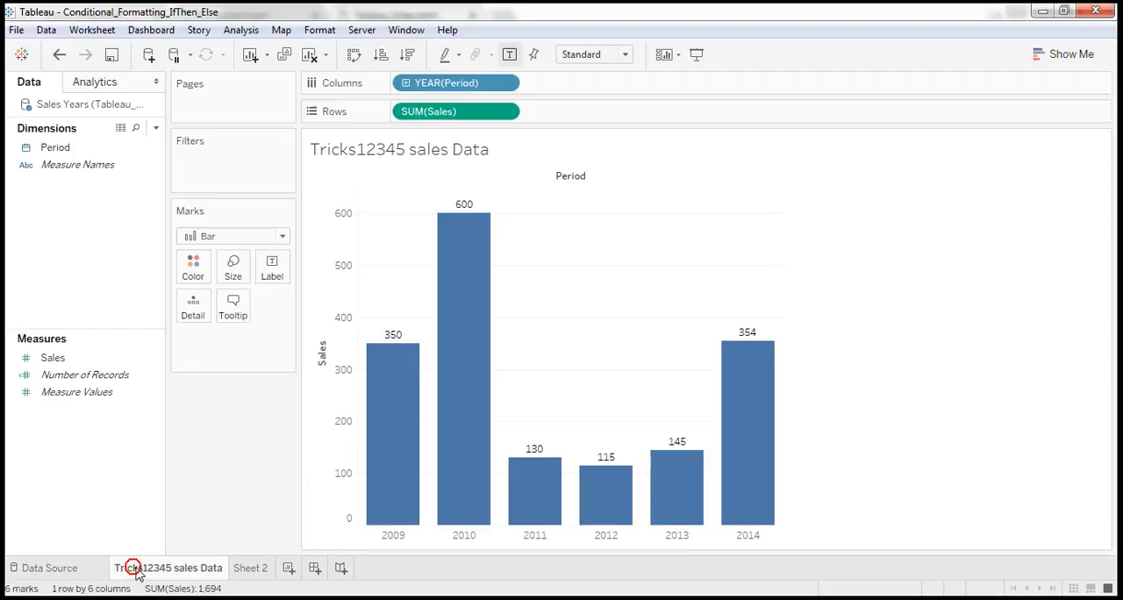
mouse_move(247, 576)
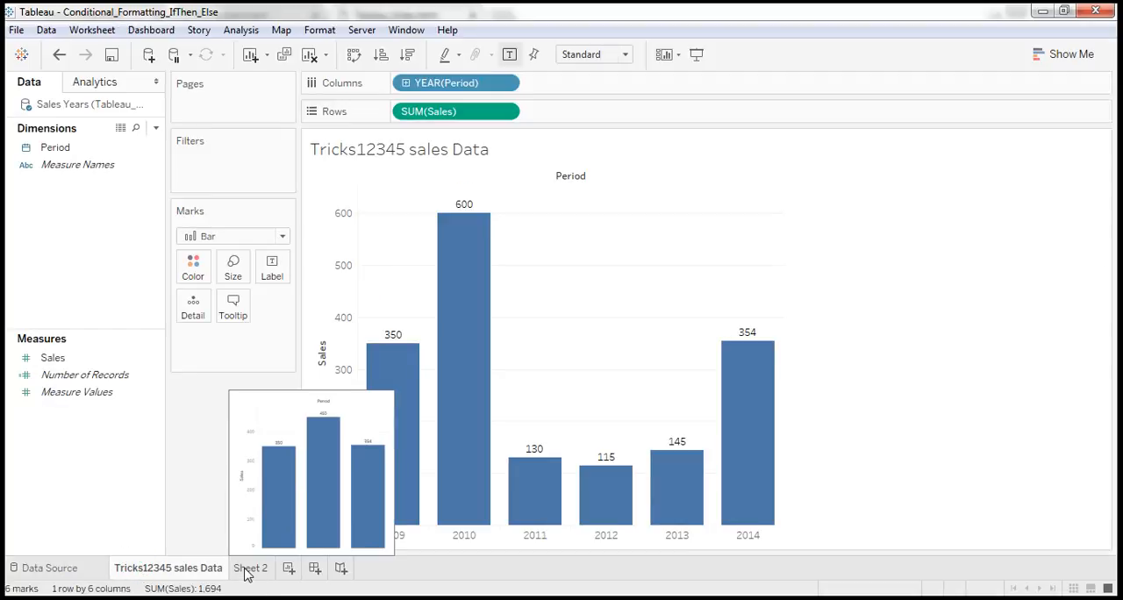
left_click(253, 568)
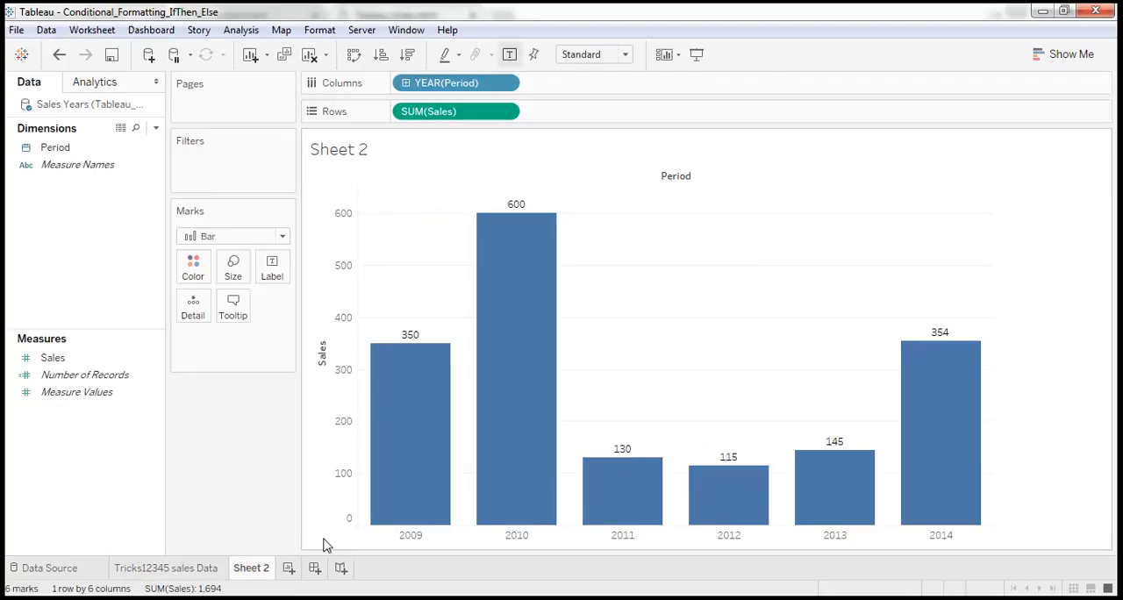